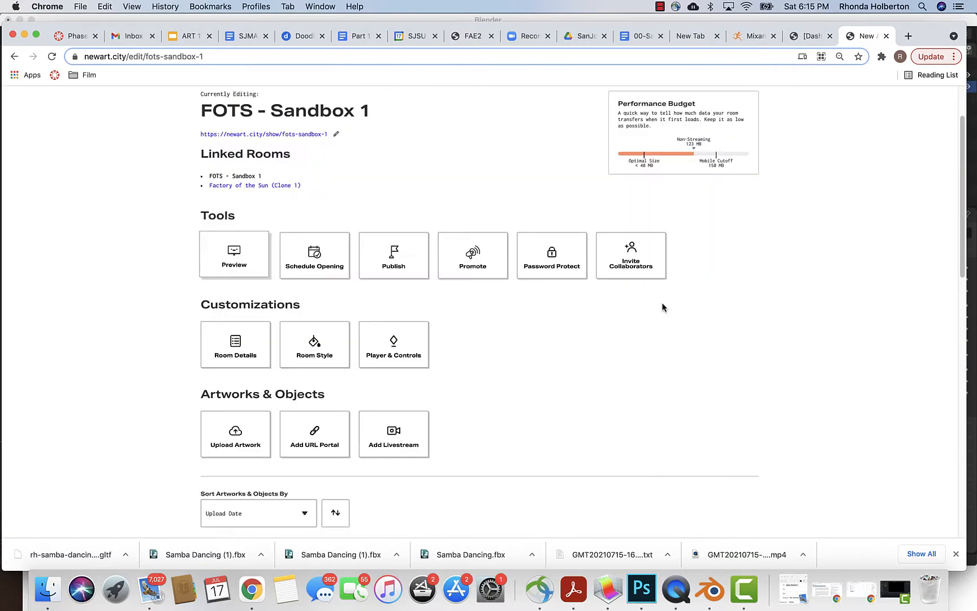
Switch to Blender, start a new General file replacing the dancer scene, and open the File menu
{"action": "left_click", "coordinate": [709, 588]}
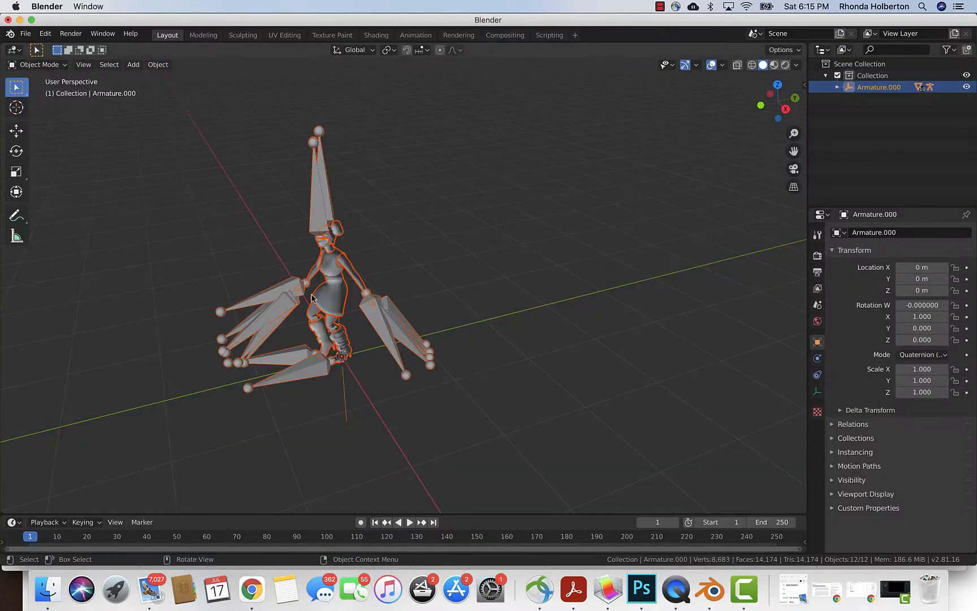
{"action": "left_click", "coordinate": [26, 33]}
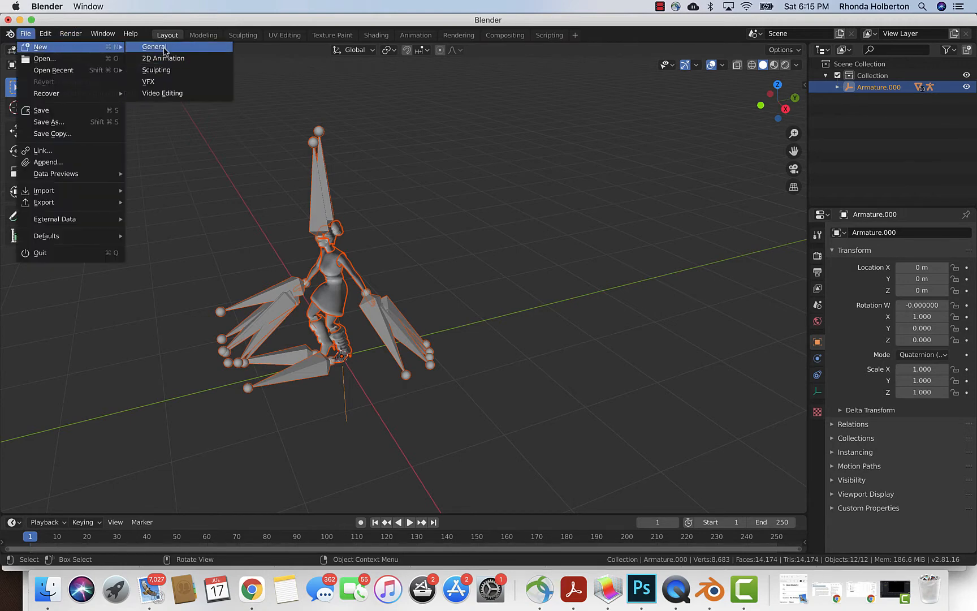
{"action": "left_click", "coordinate": [154, 47]}
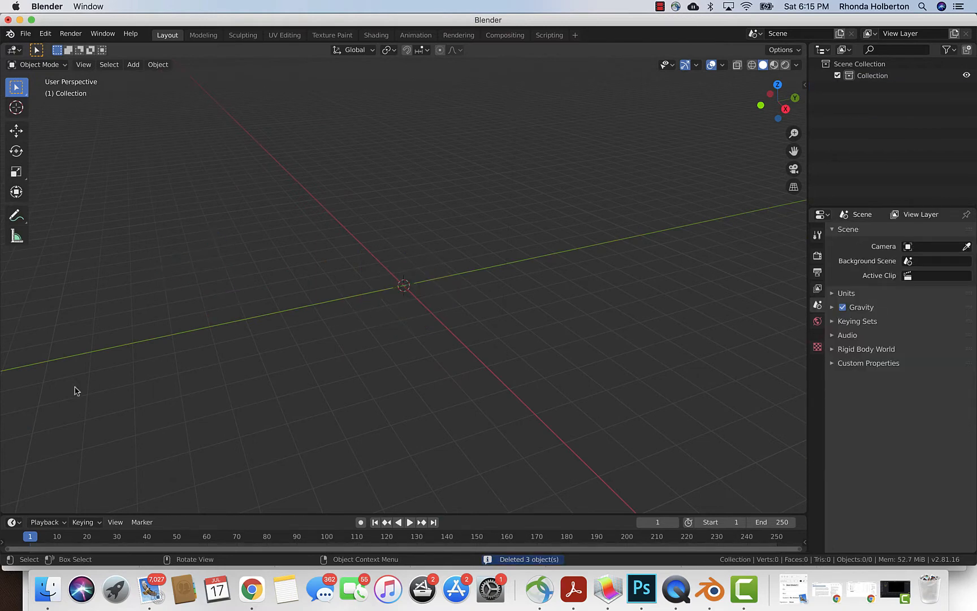
{"action": "left_click", "coordinate": [26, 33]}
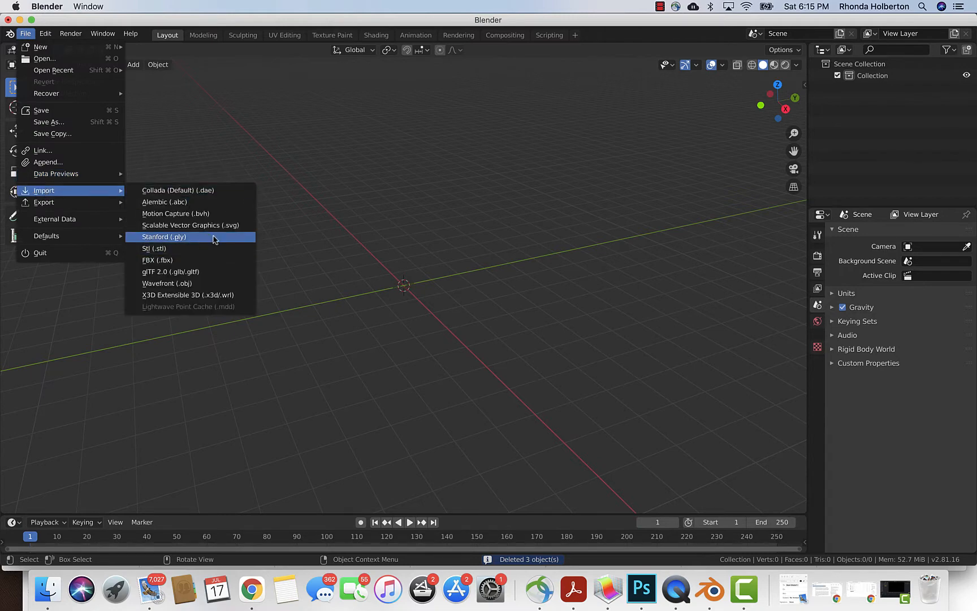
{"action": "mouse_move", "coordinate": [179, 260]}
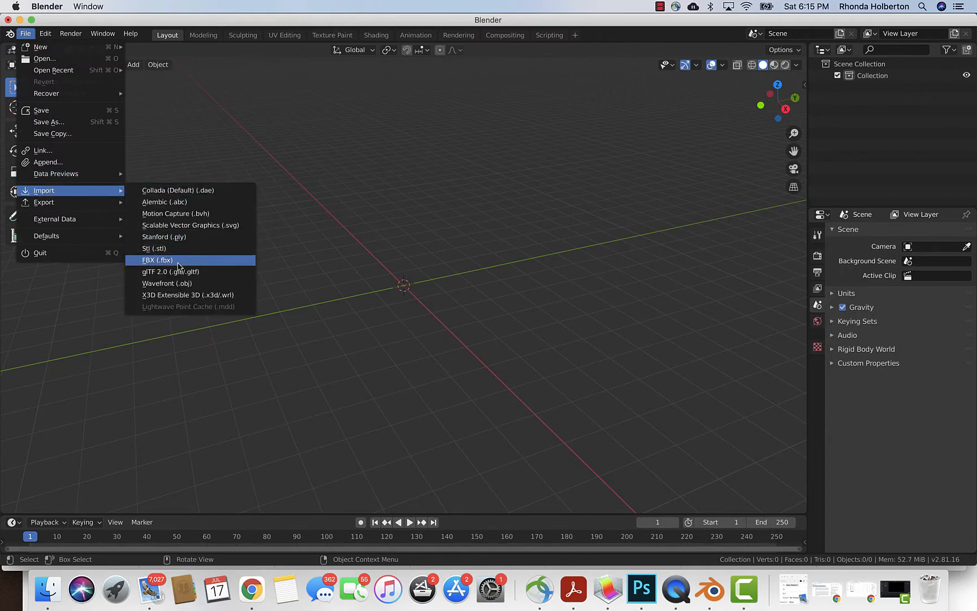
Import Samba Dancing.fbx from the art-175-readyplayer-test-1B folder as FBX
{"action": "left_click", "coordinate": [158, 261]}
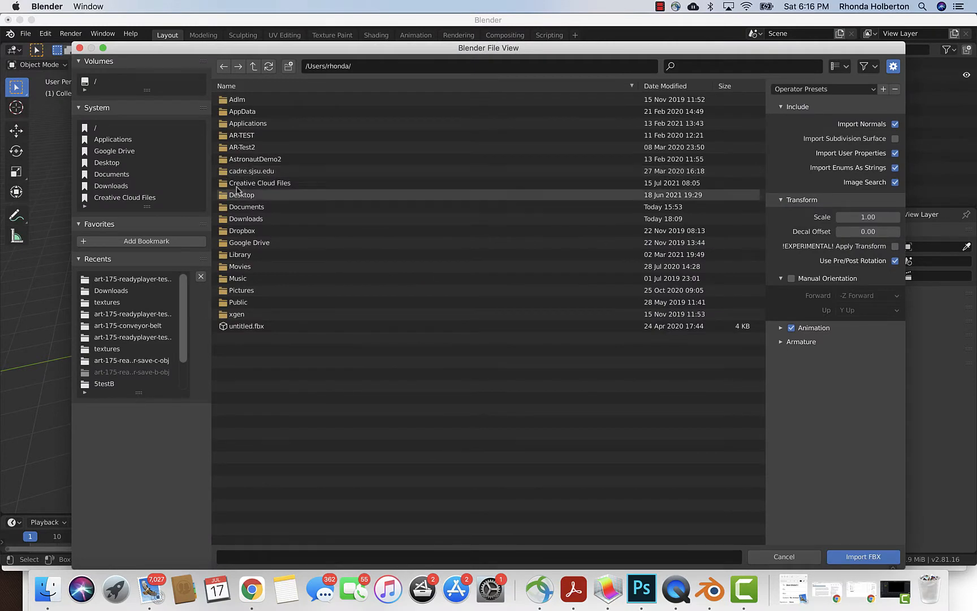
{"action": "mouse_move", "coordinate": [359, 250]}
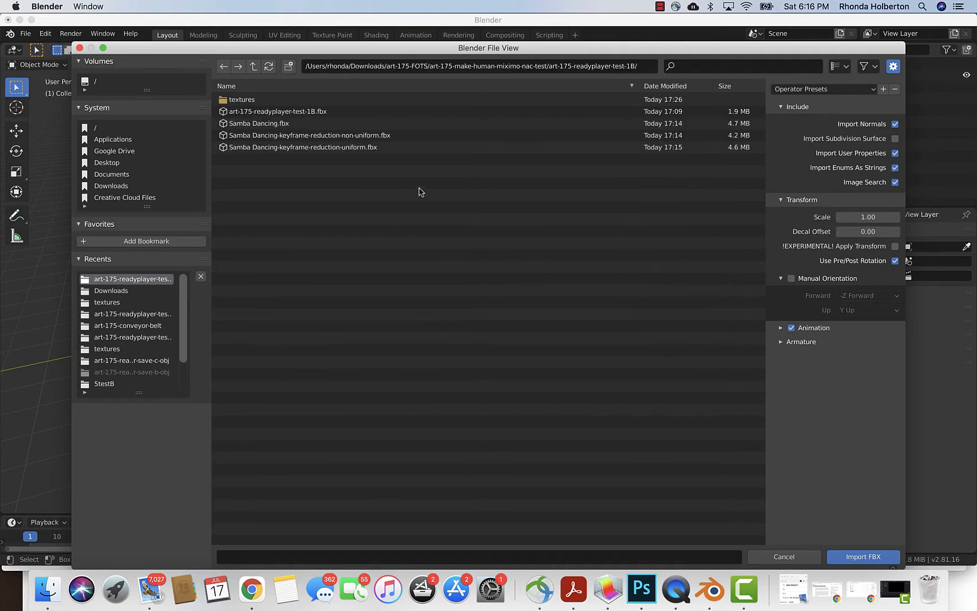
{"action": "left_click", "coordinate": [258, 122]}
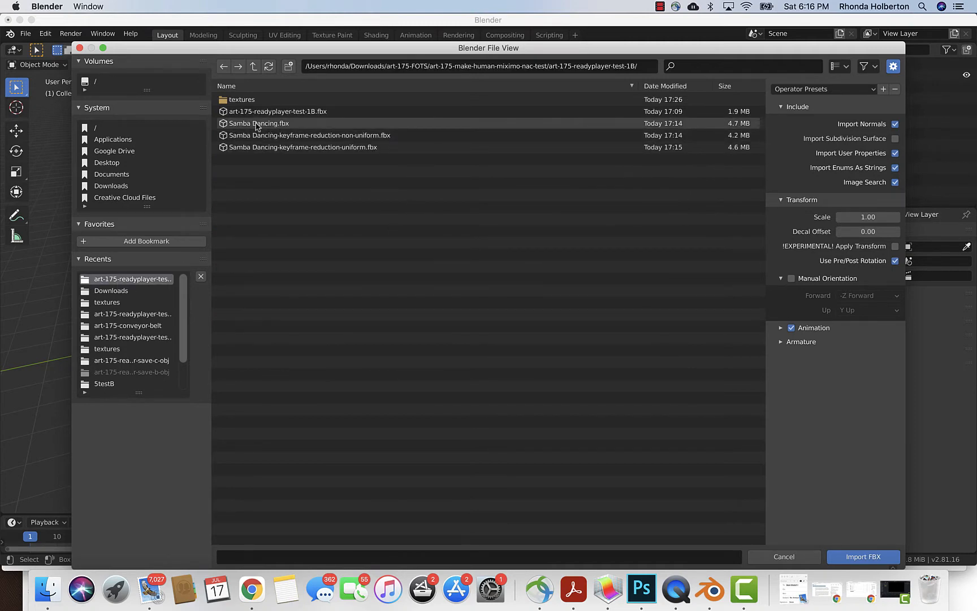
{"action": "left_click", "coordinate": [258, 123]}
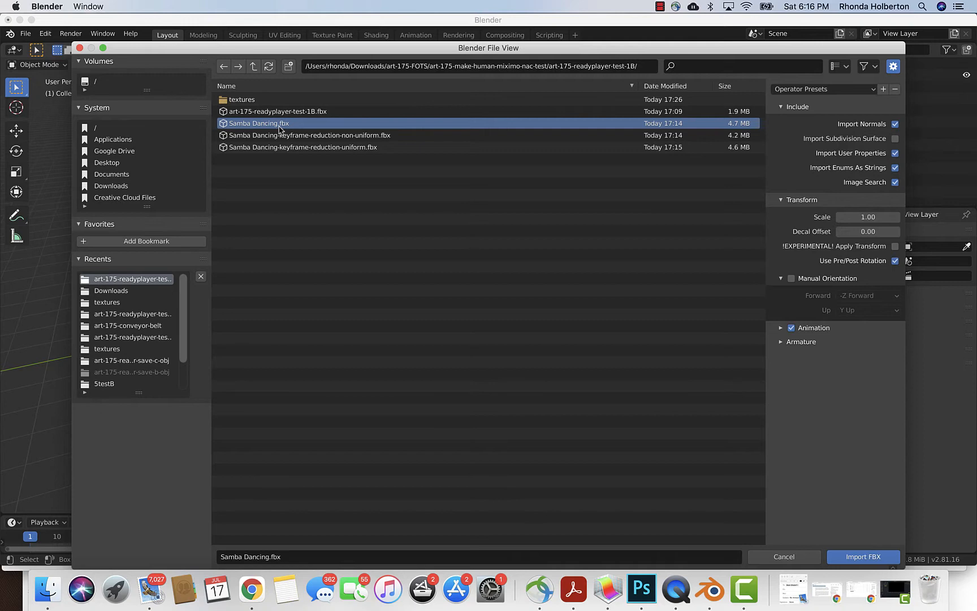
{"action": "mouse_move", "coordinate": [713, 310]}
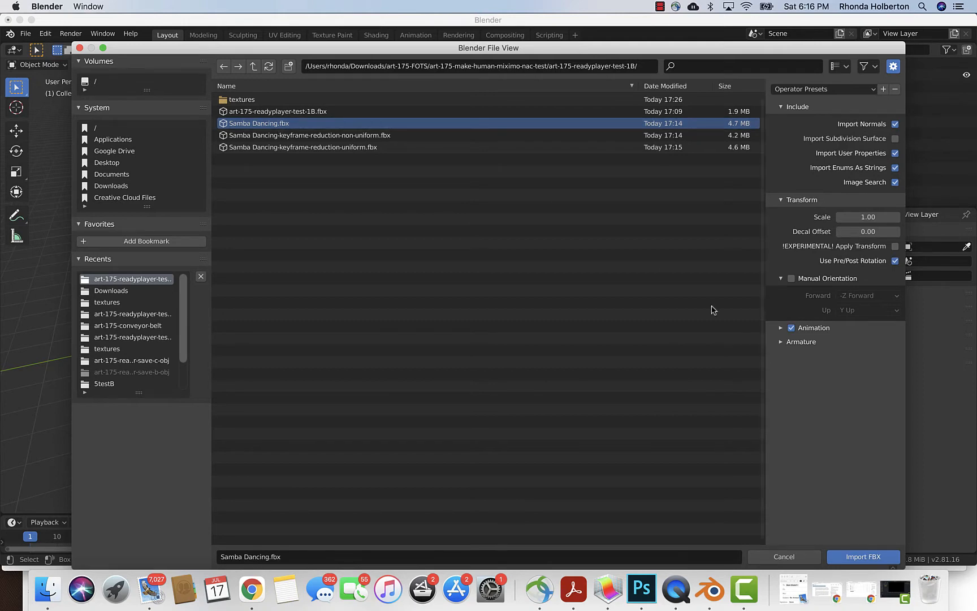
{"action": "mouse_move", "coordinate": [864, 557]}
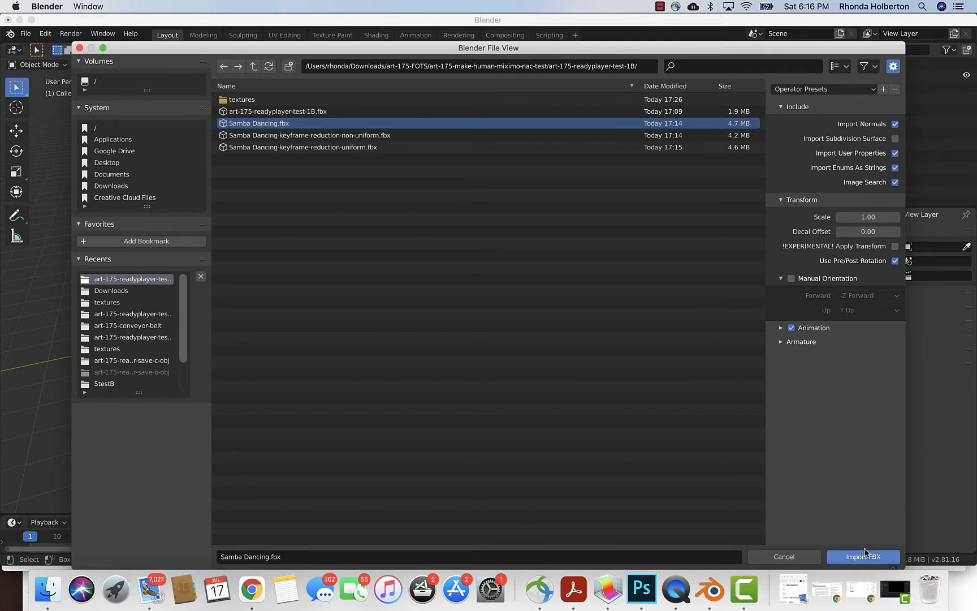
{"action": "left_click", "coordinate": [862, 557]}
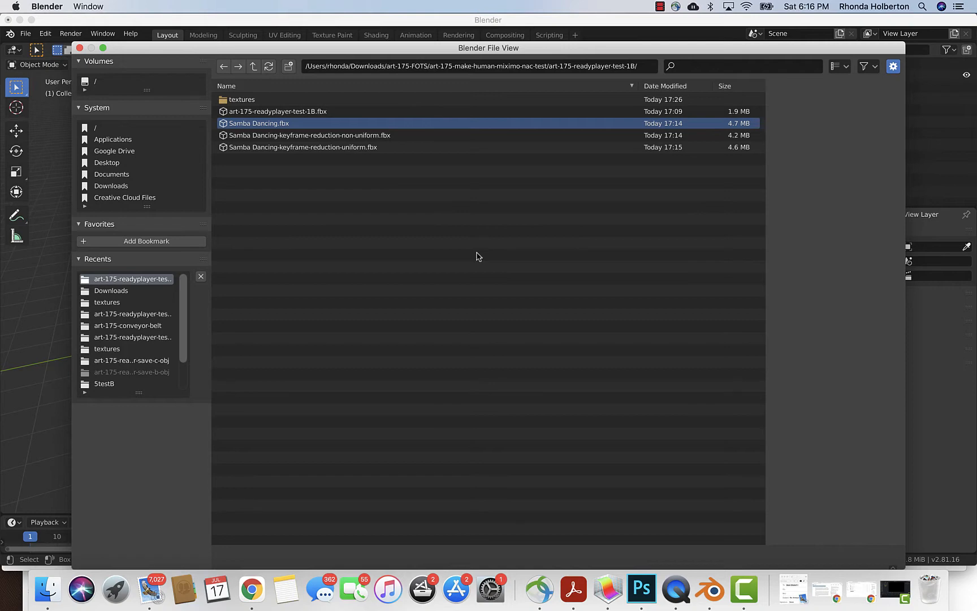
{"action": "double_click", "coordinate": [258, 123]}
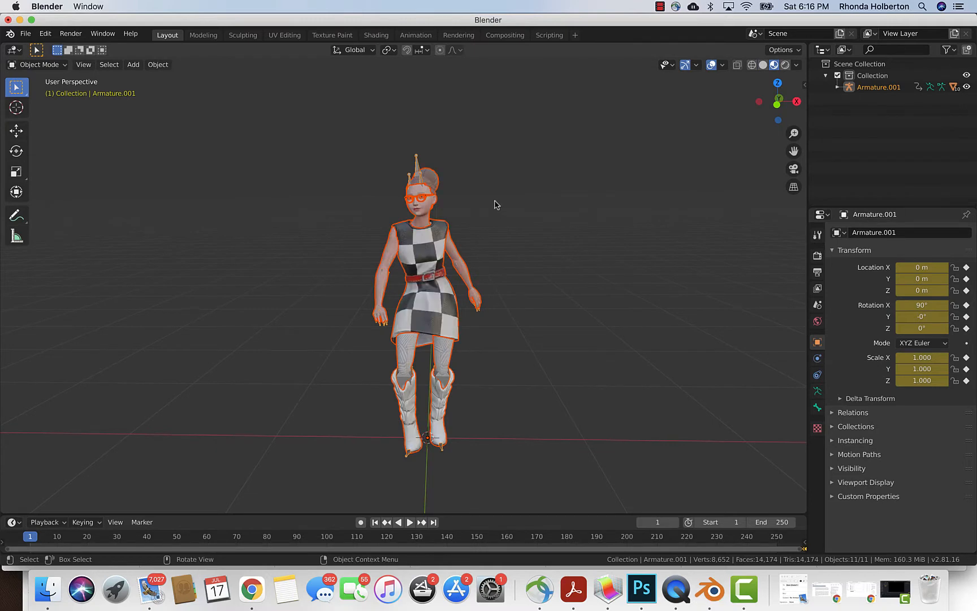
{"action": "mouse_move", "coordinate": [470, 202]}
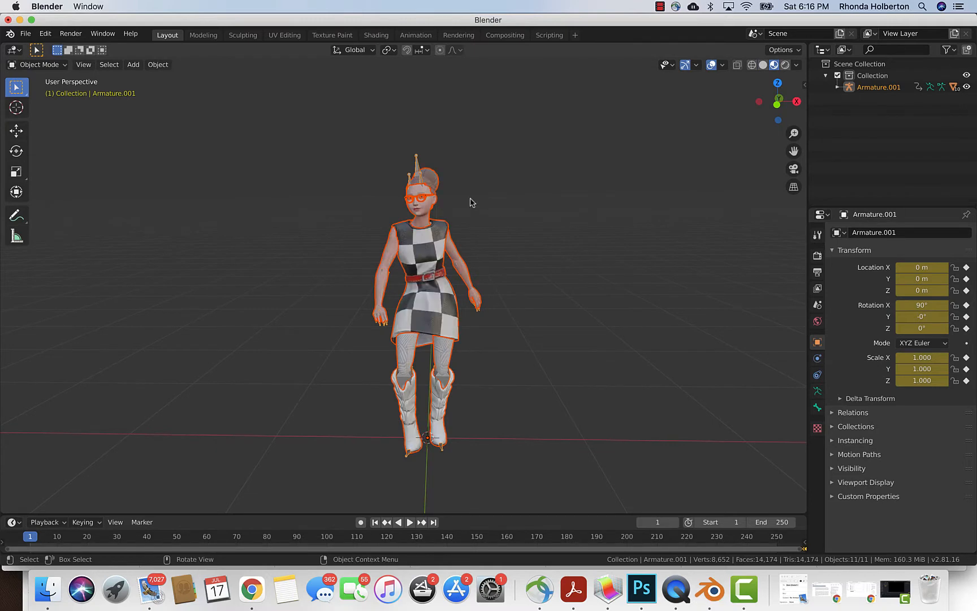
Open the File menu to reach the Export format list
{"action": "left_click", "coordinate": [25, 33]}
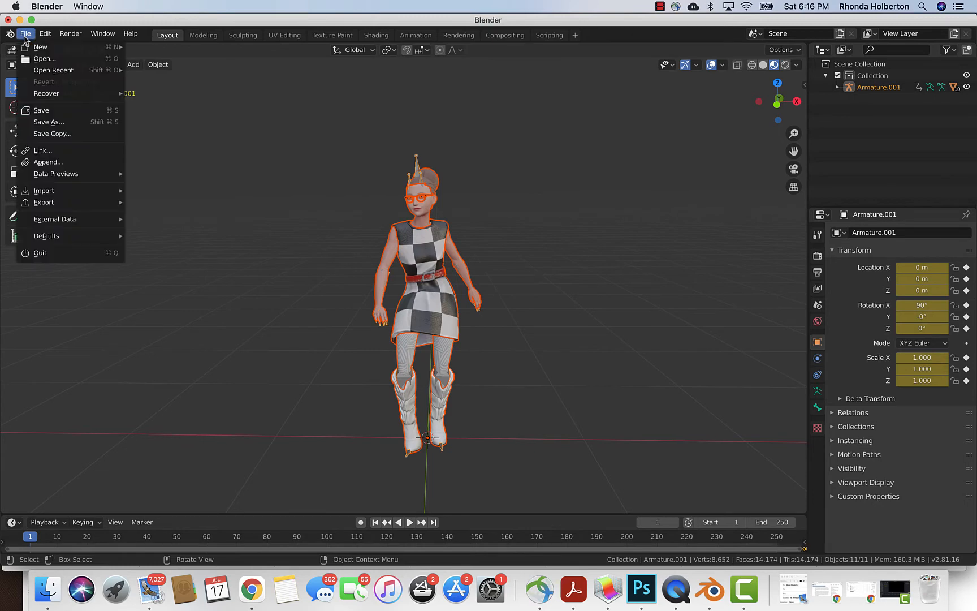
{"action": "mouse_move", "coordinate": [25, 261]}
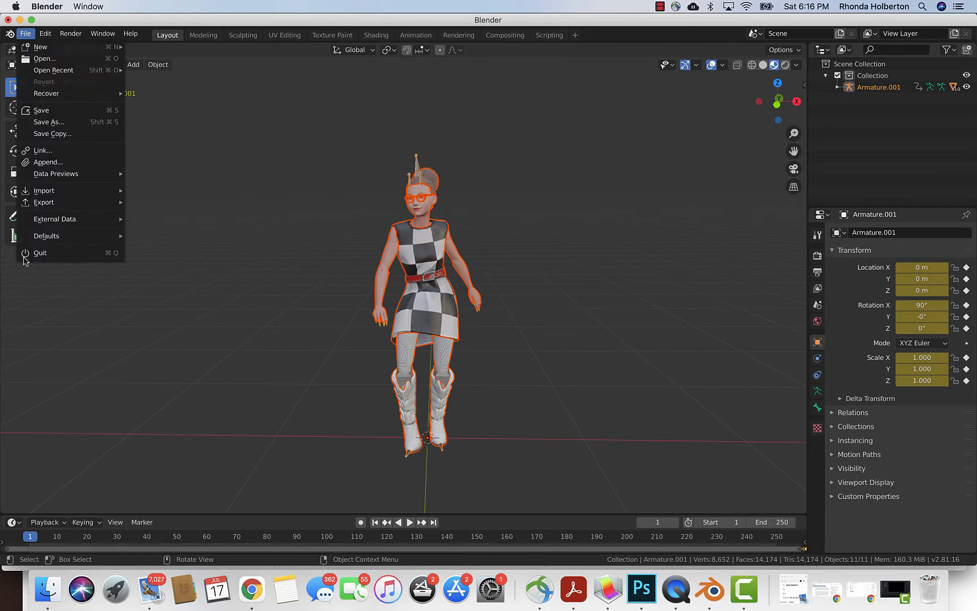
{"action": "mouse_move", "coordinate": [44, 202]}
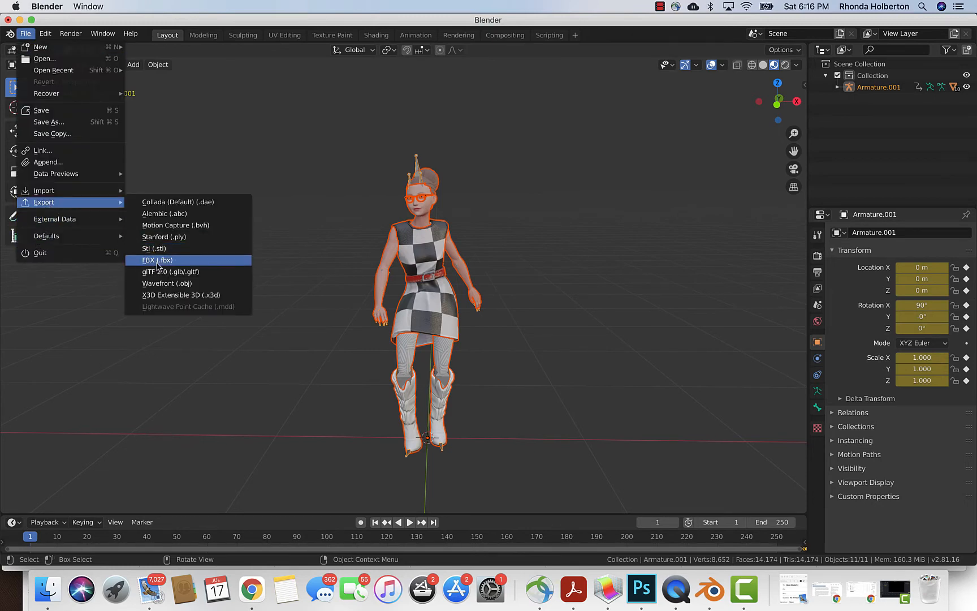
Start a glTF 2.0 export in embedded format and expand the Include, Transform and Geometry settings
{"action": "left_click", "coordinate": [169, 271]}
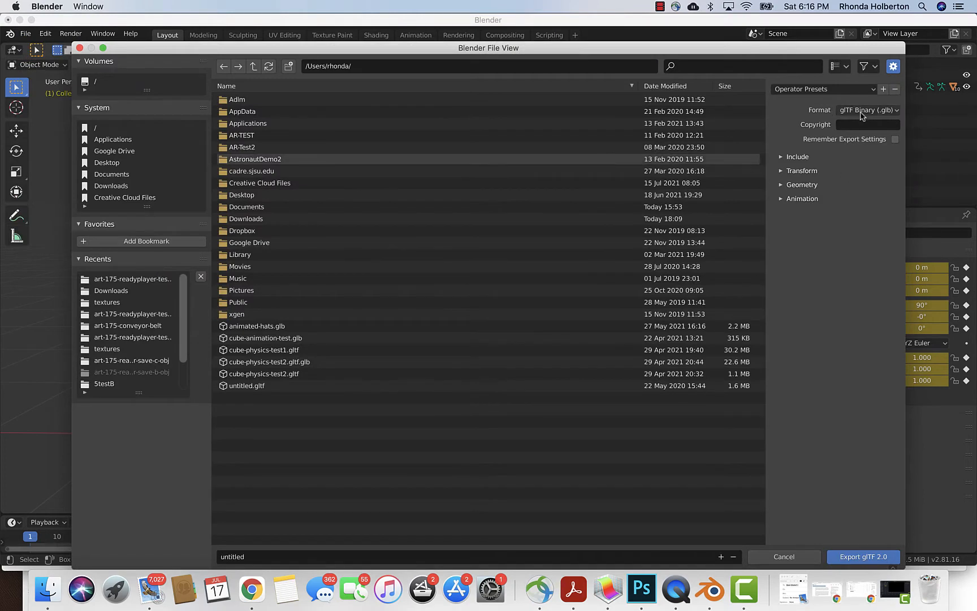
{"action": "left_click", "coordinate": [867, 110]}
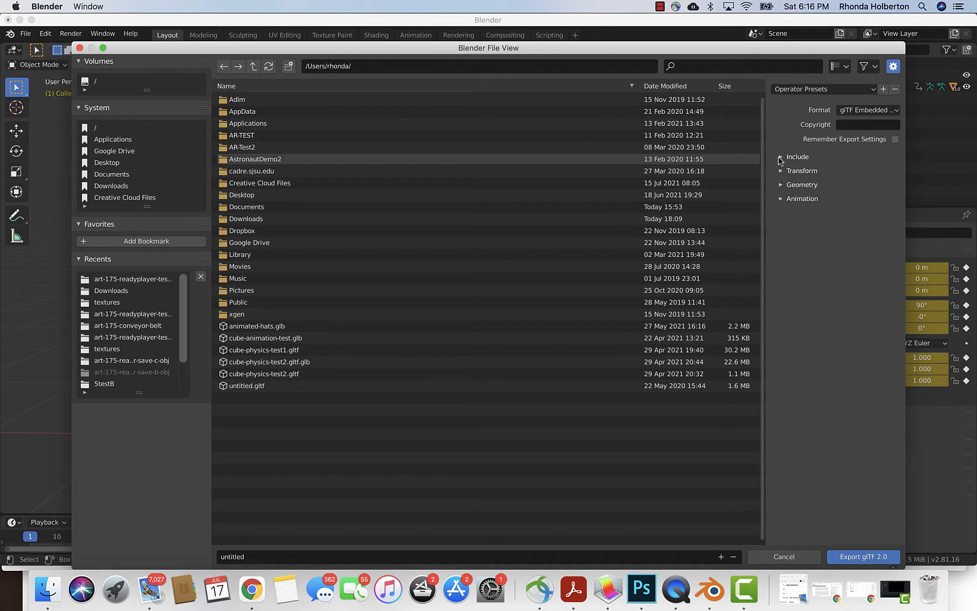
{"action": "left_click", "coordinate": [781, 157]}
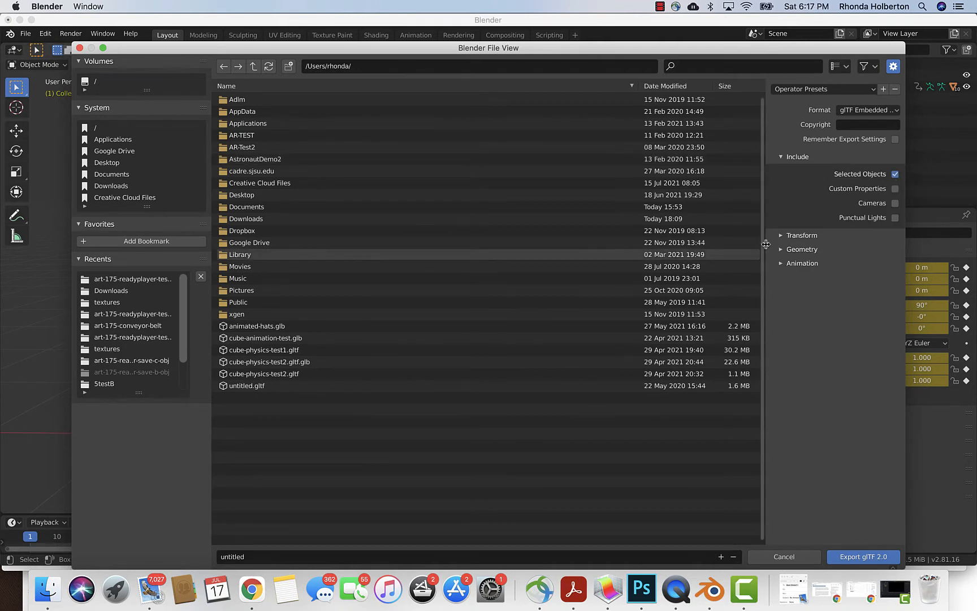
{"action": "left_click", "coordinate": [800, 234]}
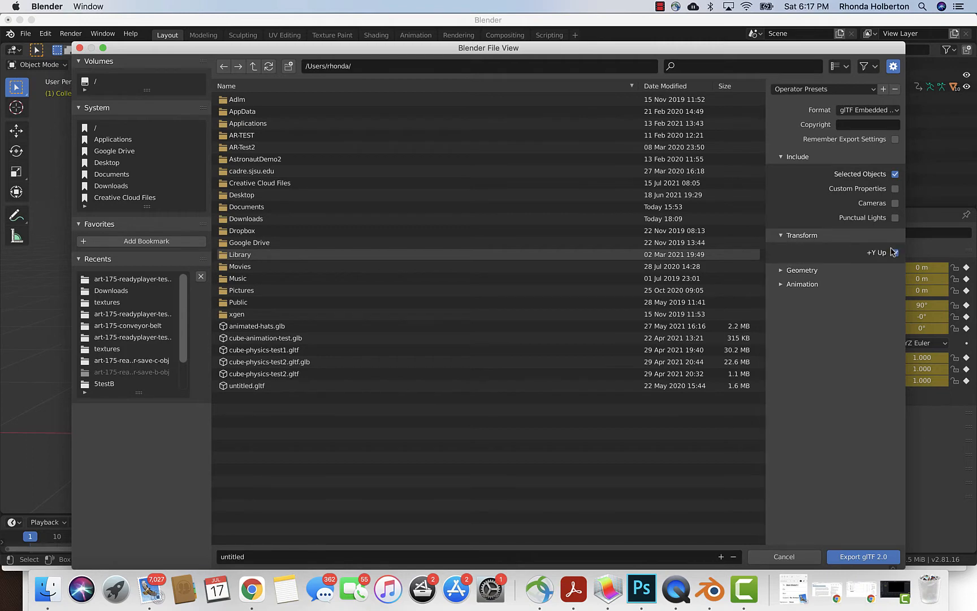
{"action": "left_click", "coordinate": [801, 270]}
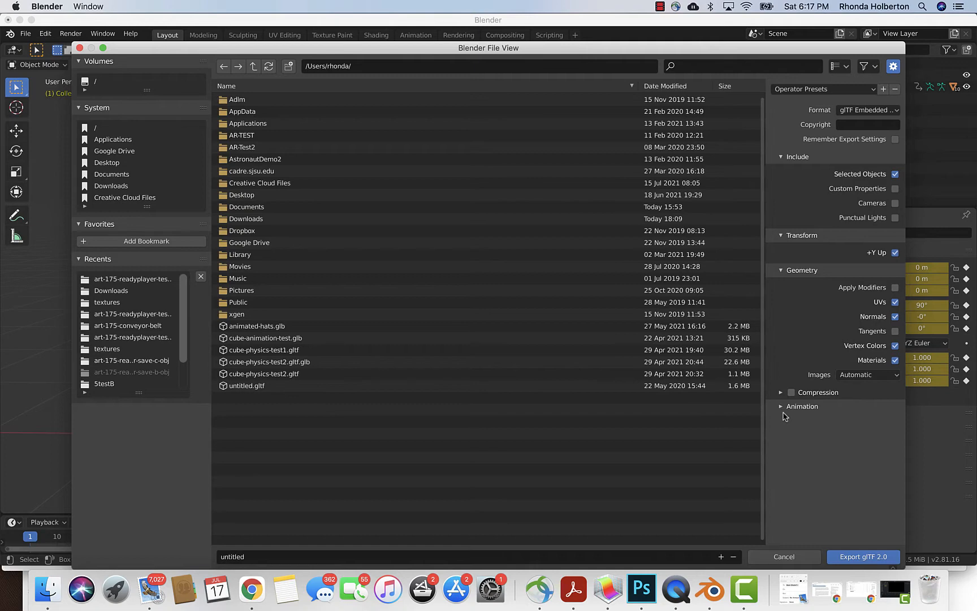
Expand the Animation settings and turn off Shape Keys export
{"action": "left_click", "coordinate": [802, 407]}
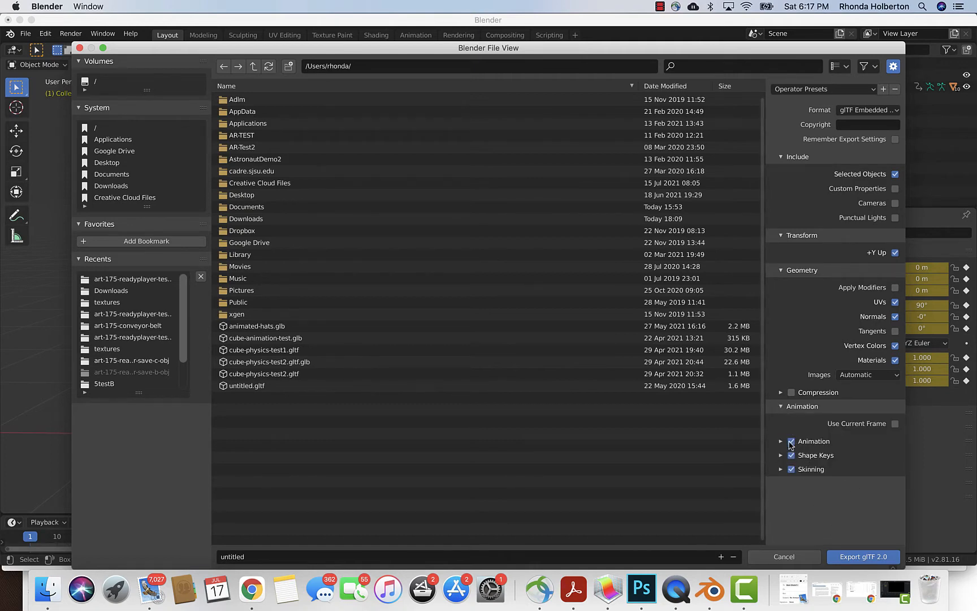
{"action": "left_click", "coordinate": [790, 455]}
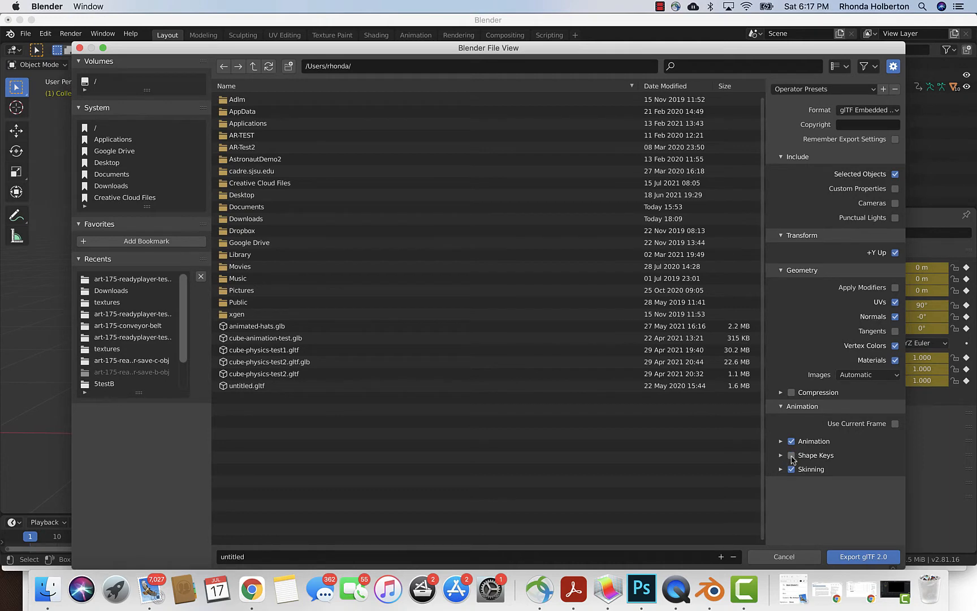
{"action": "left_click", "coordinate": [791, 455]}
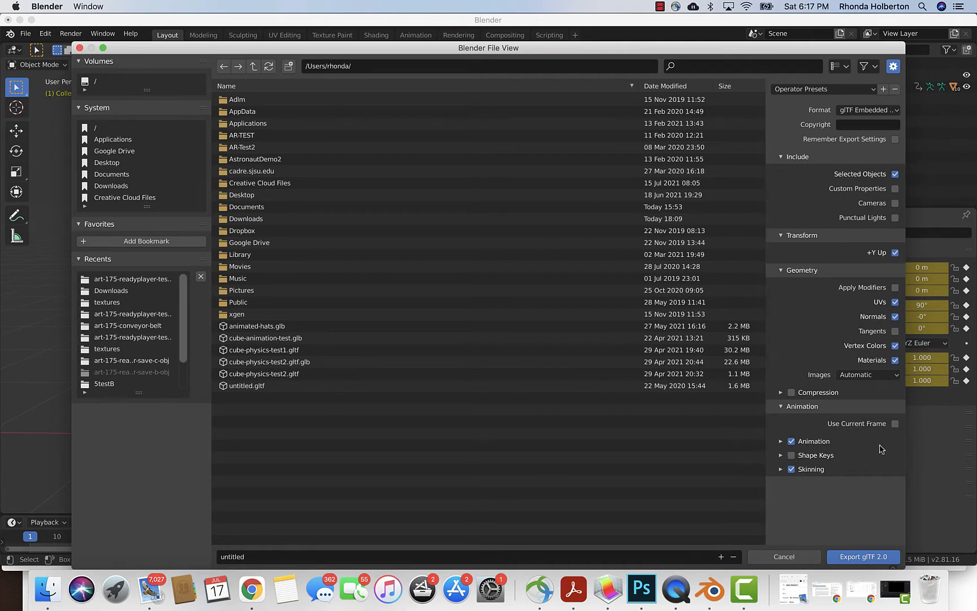
{"action": "left_click", "coordinate": [262, 349]}
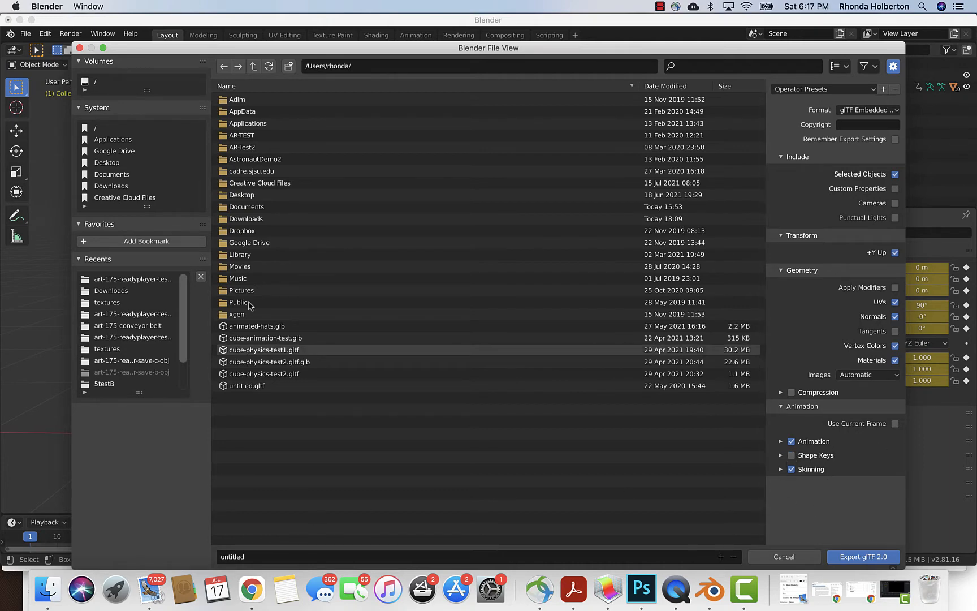
{"action": "left_click", "coordinate": [269, 361]}
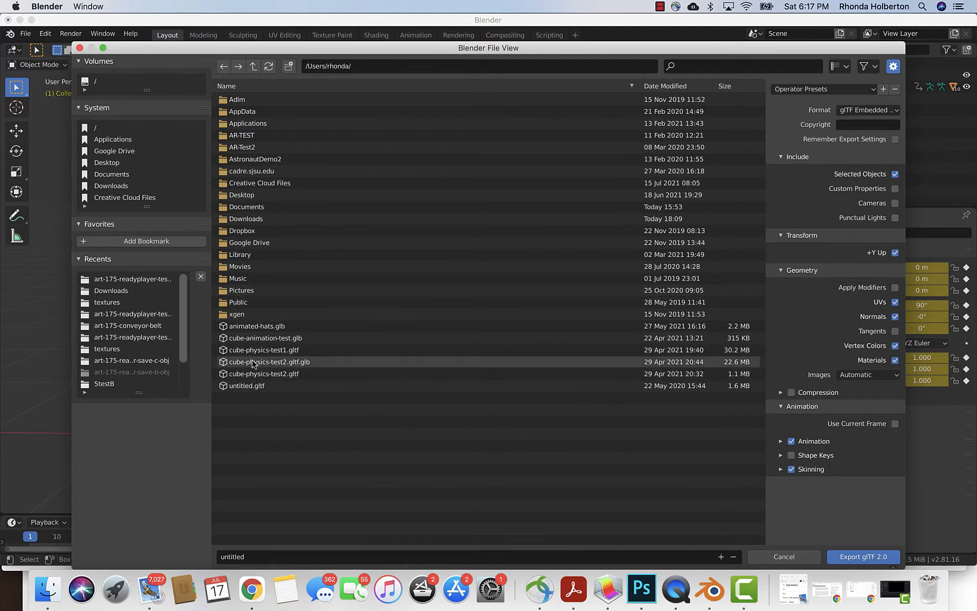
Export to the test-1B folder, renaming an existing file to ...-no-shape-key-b.gltf
{"action": "double_click", "coordinate": [131, 279]}
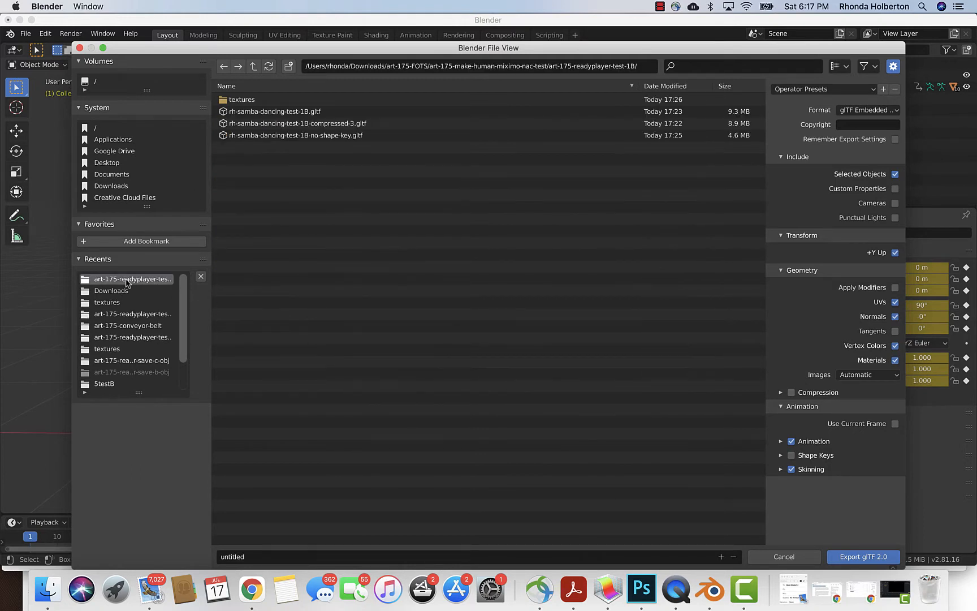
{"action": "left_click", "coordinate": [297, 123]}
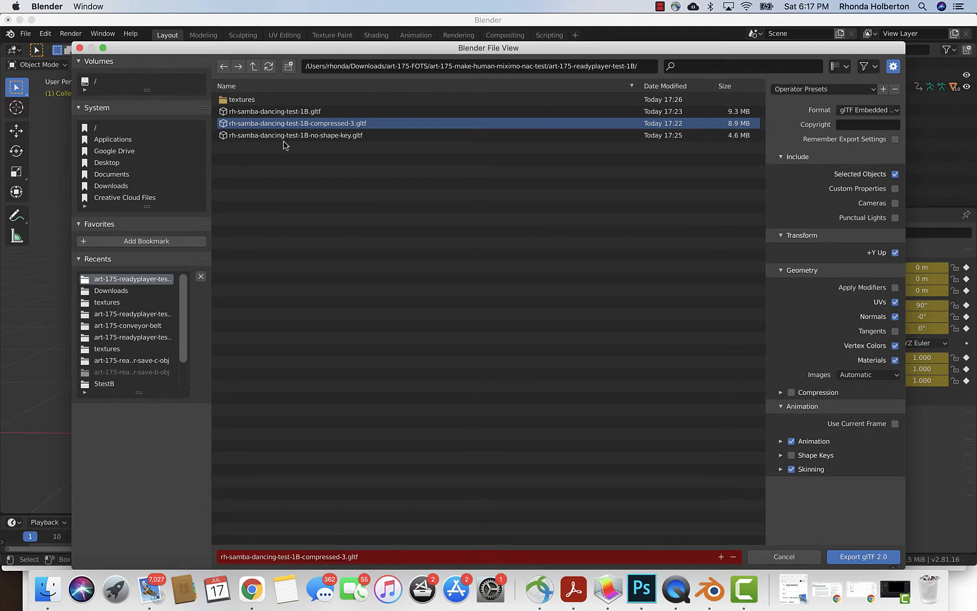
{"action": "left_click", "coordinate": [296, 135]}
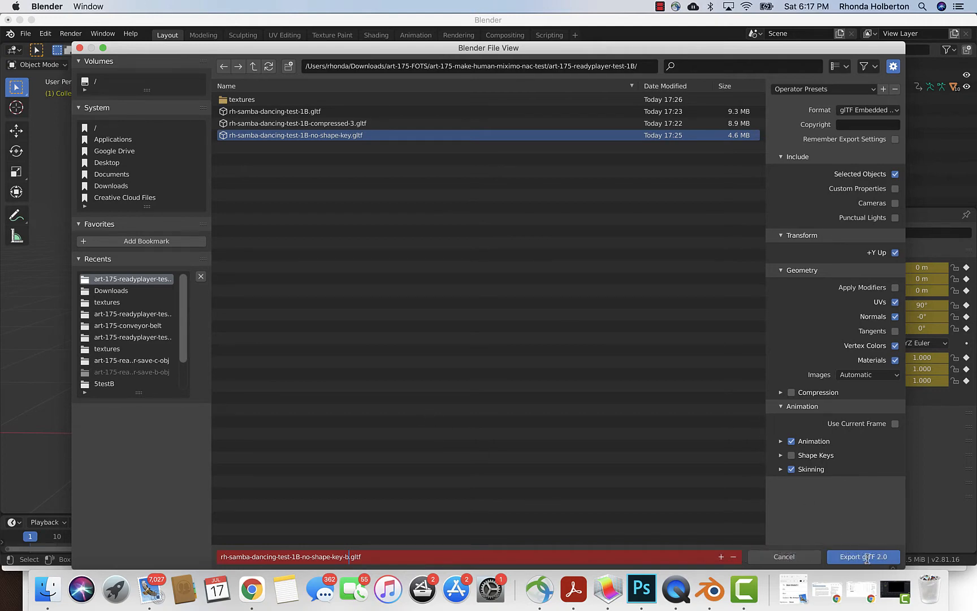
{"action": "left_click", "coordinate": [863, 556]}
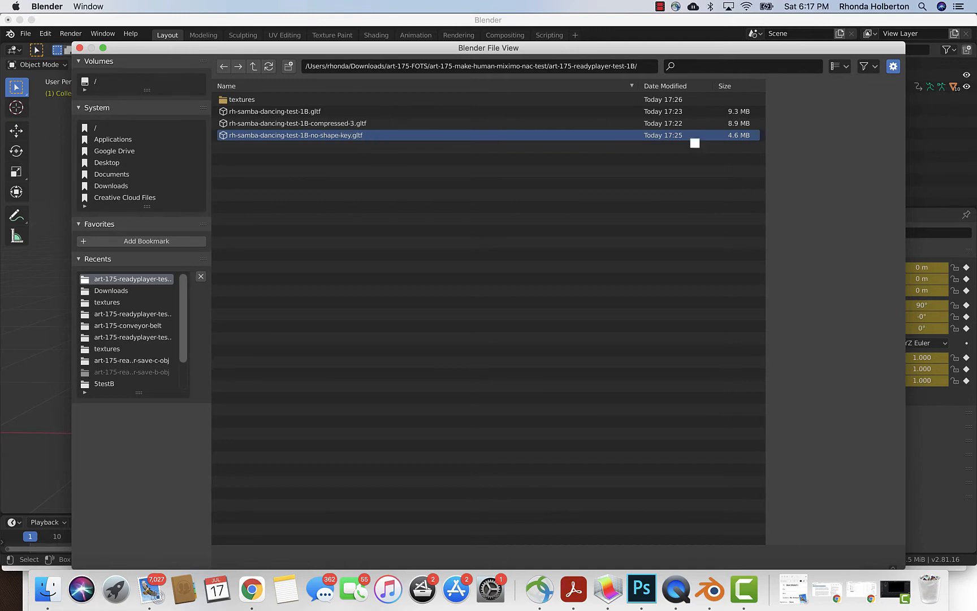
{"action": "double_click", "coordinate": [295, 135]}
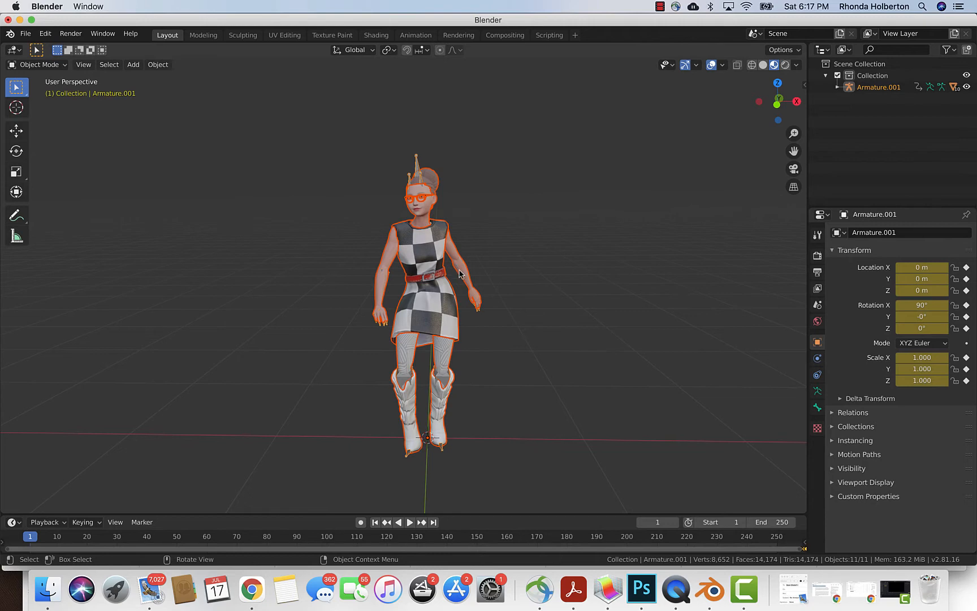
{"action": "mouse_move", "coordinate": [92, 95]}
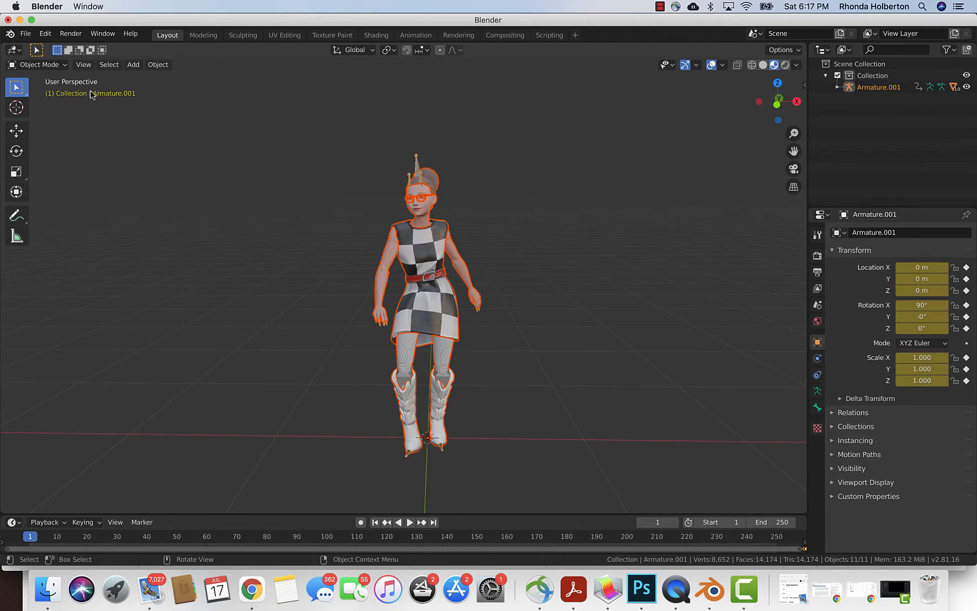
{"action": "mouse_move", "coordinate": [630, 103]}
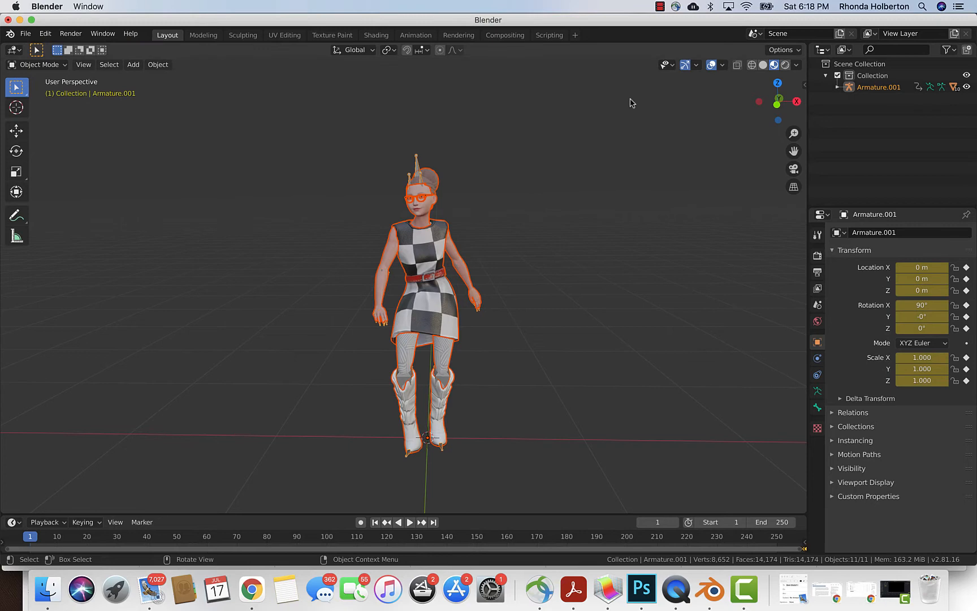
{"action": "left_click", "coordinate": [250, 587]}
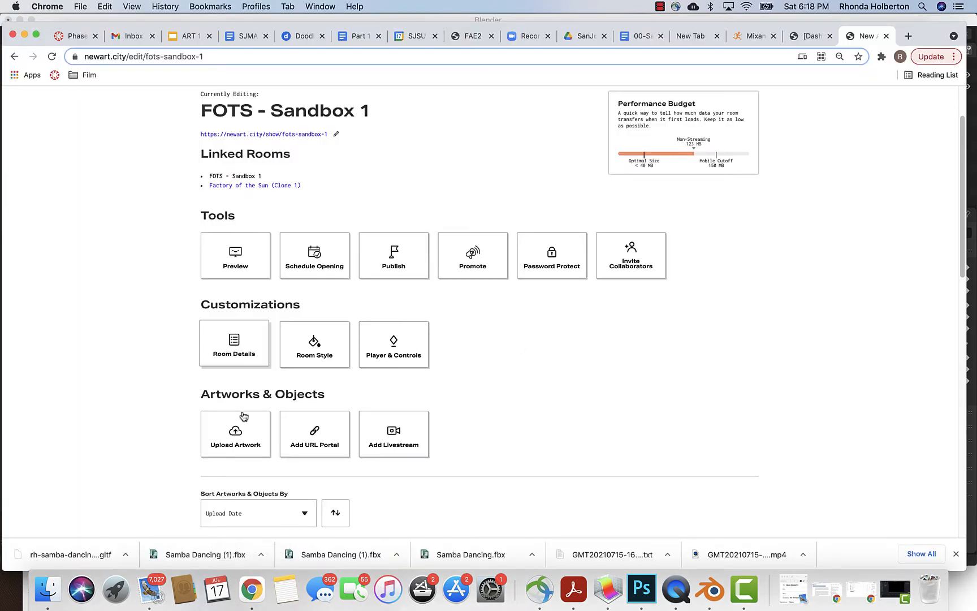
Scroll to Artworks & Objects and open the Checkered Lady Samba 9.29MB tile
{"action": "scroll", "scroll_direction": "down", "scroll_amount": 3}
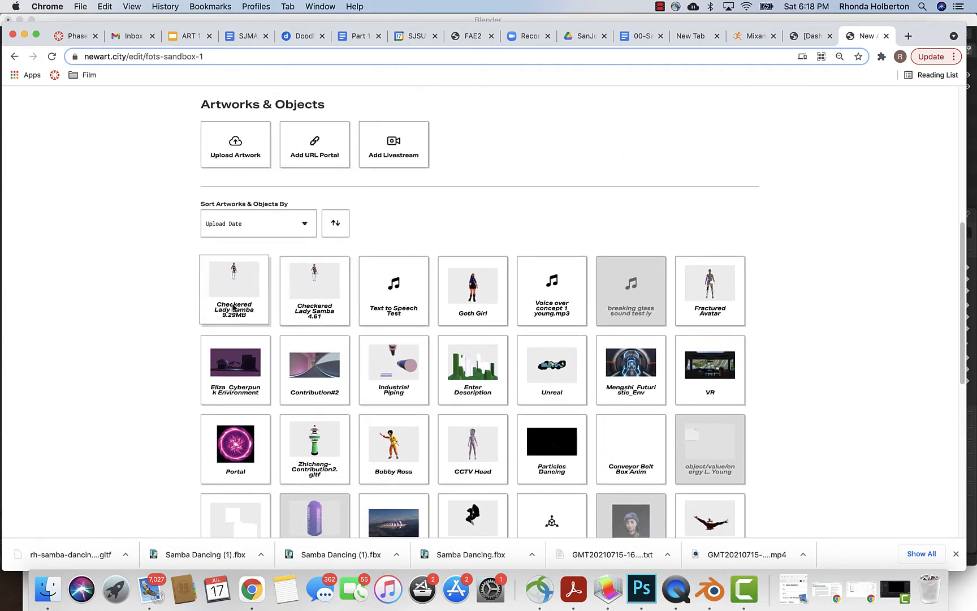
{"action": "left_click", "coordinate": [234, 279]}
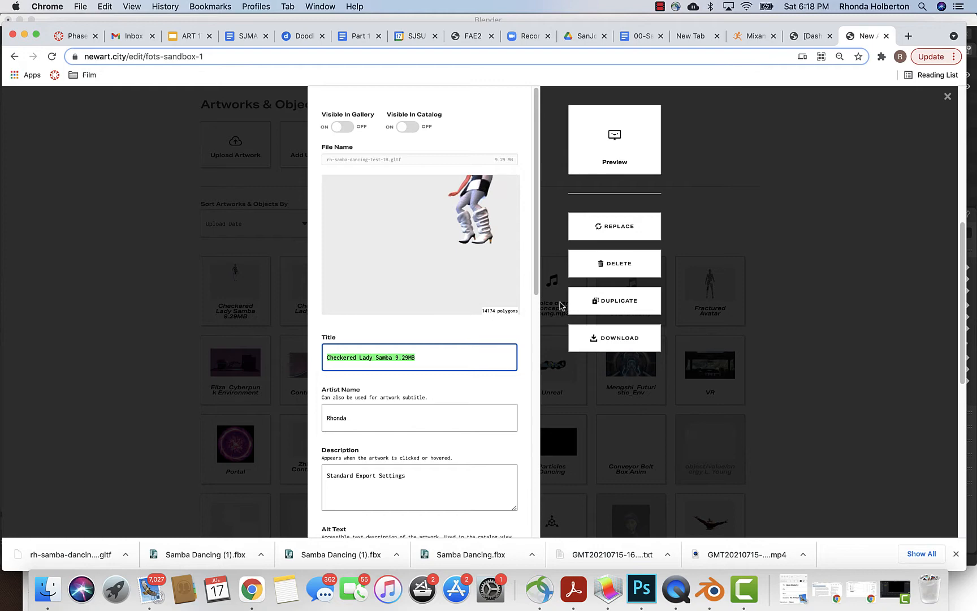
Click REPLACE on the Checkered Lady Samba artwork to open the file picker
{"action": "left_click", "coordinate": [613, 226]}
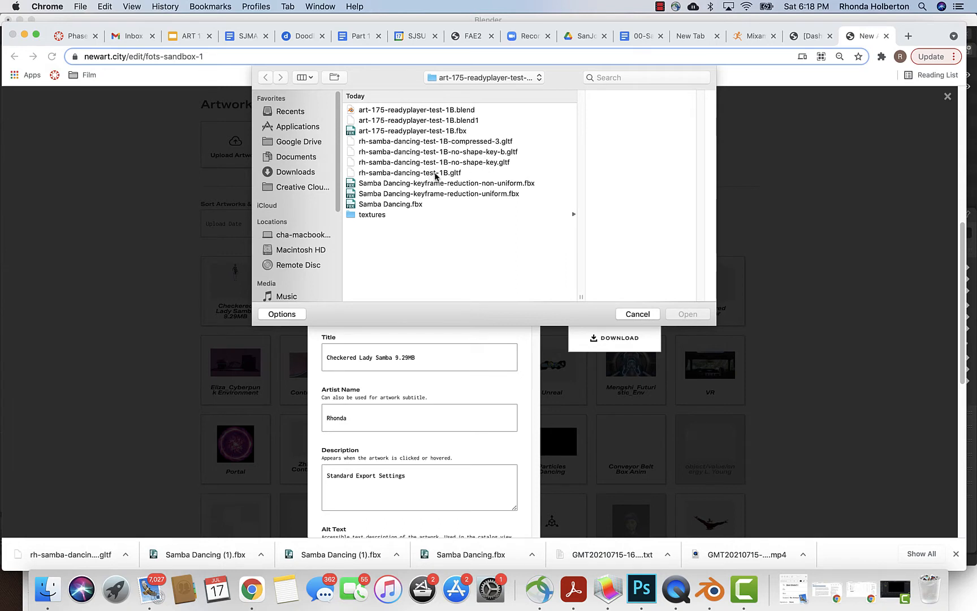
Choose rh-samba-dancing-test-1B-no-shape-key-b.gltf and open it, repeating REPLACE once to confirm
{"action": "left_click", "coordinate": [434, 152]}
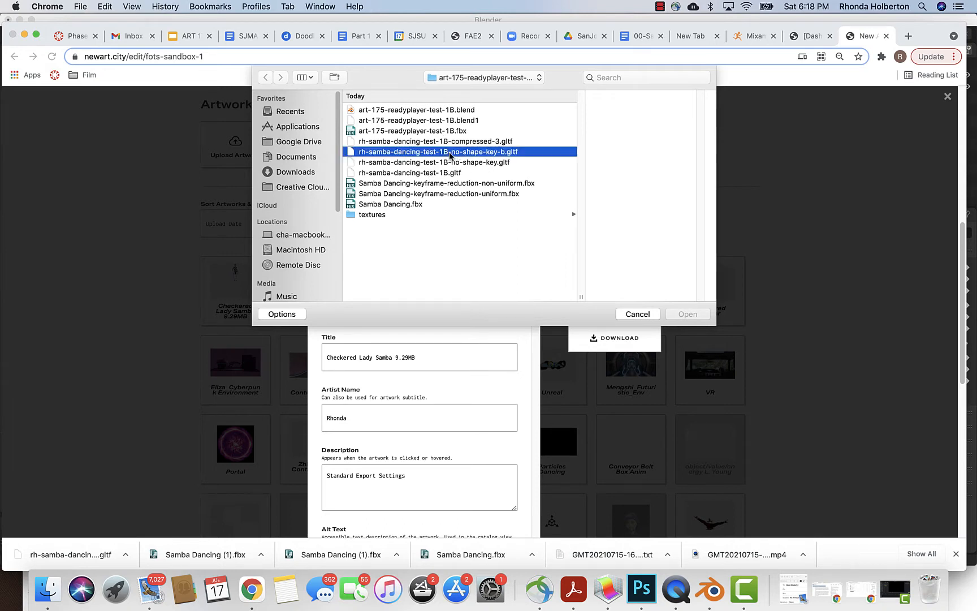
{"action": "left_click", "coordinate": [434, 152]}
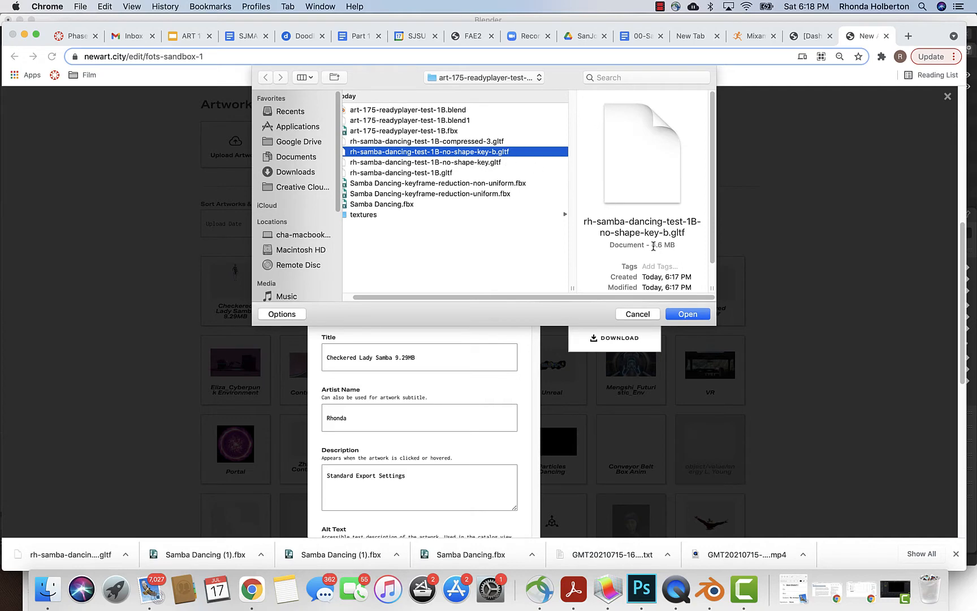
{"action": "left_click", "coordinate": [687, 313]}
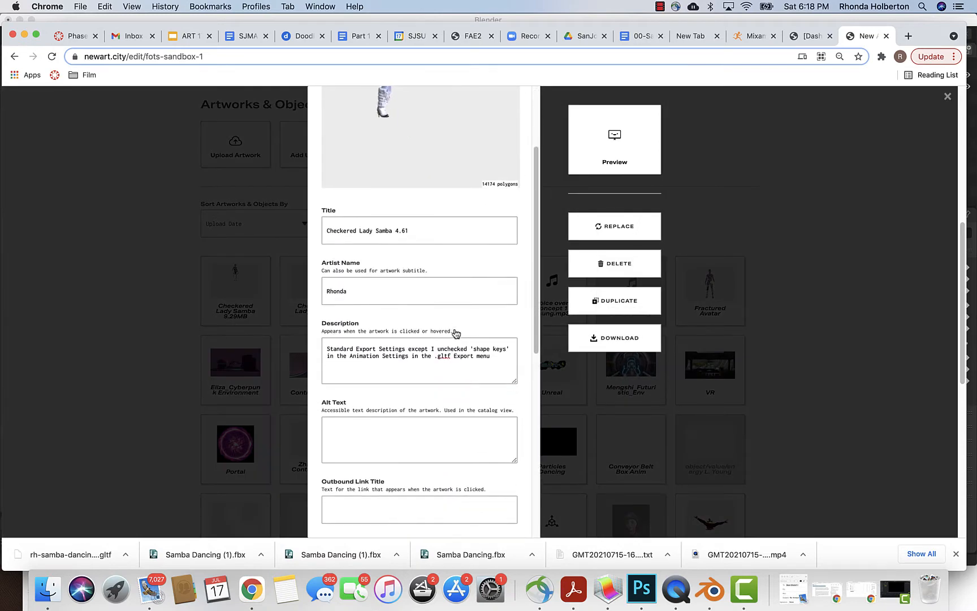
{"action": "left_click", "coordinate": [614, 226]}
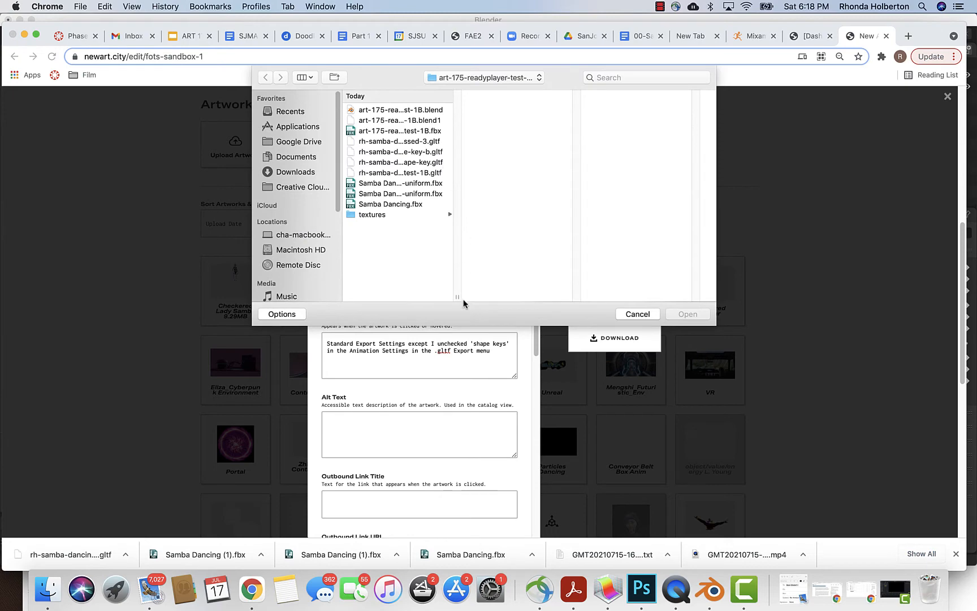
{"action": "left_click", "coordinate": [416, 152]}
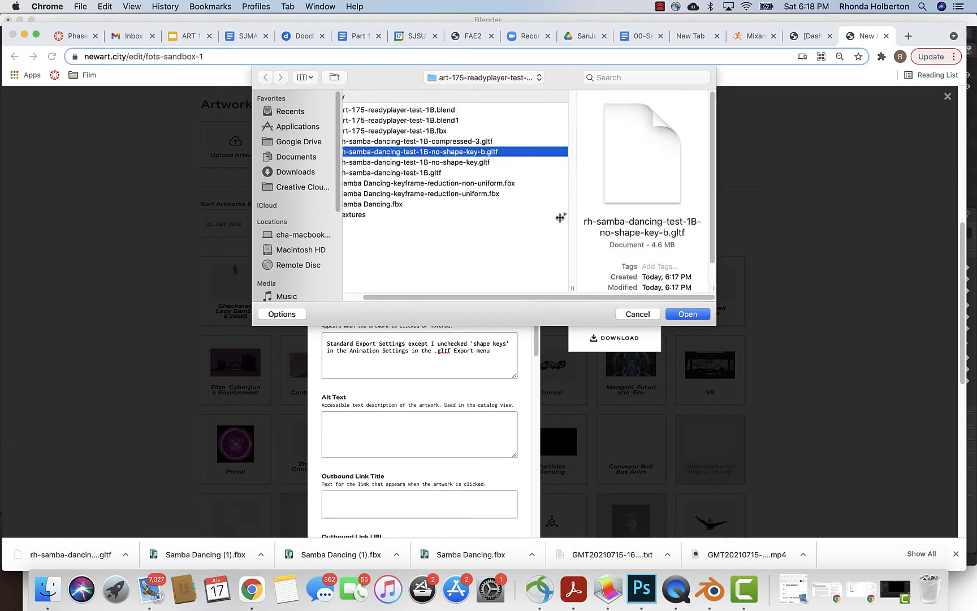
{"action": "left_click", "coordinate": [687, 313]}
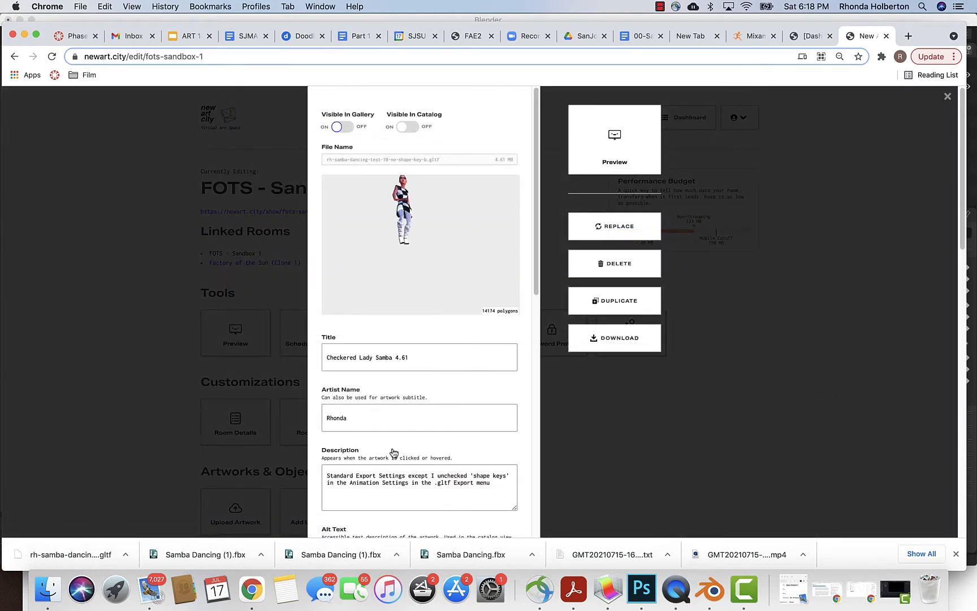
Scroll down and launch Preview to walk the sandbox room in a new tab
{"action": "scroll", "scroll_direction": "down", "scroll_amount": 3}
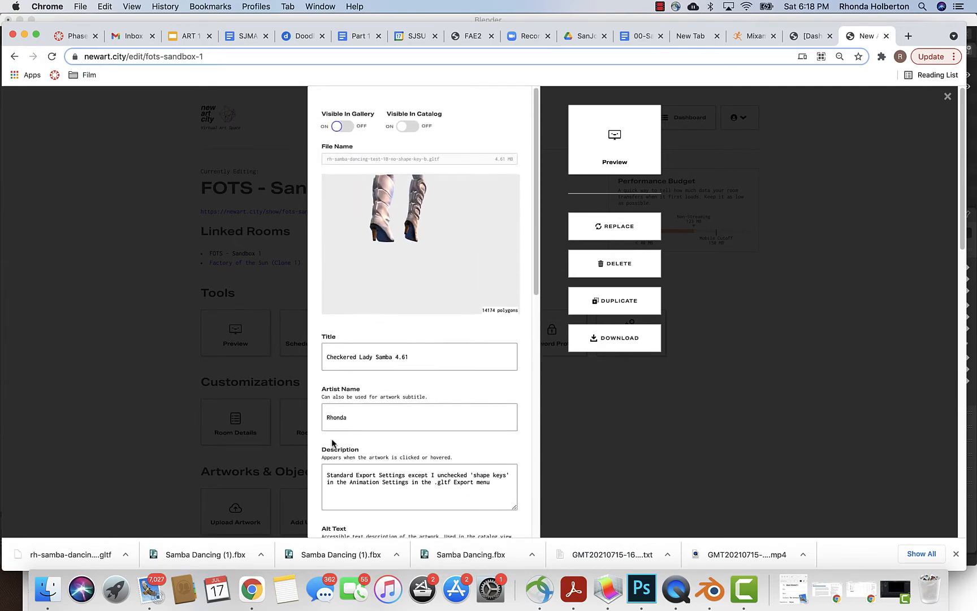
{"action": "left_click", "coordinate": [235, 328]}
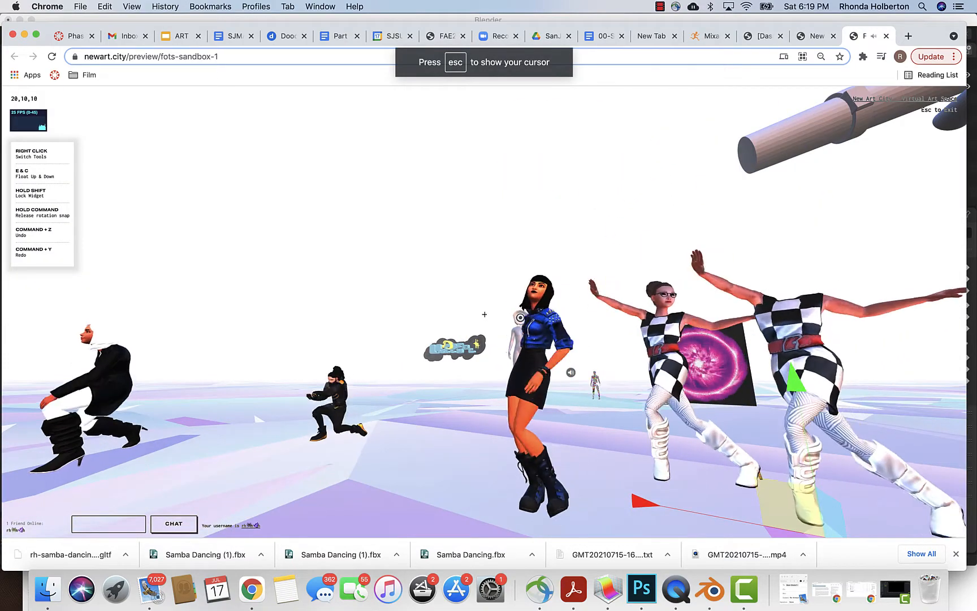
Check Samba Dancing's download Keyframe Reduction stays uniform, cancel, and return to Blender
{"action": "left_click", "coordinate": [709, 36]}
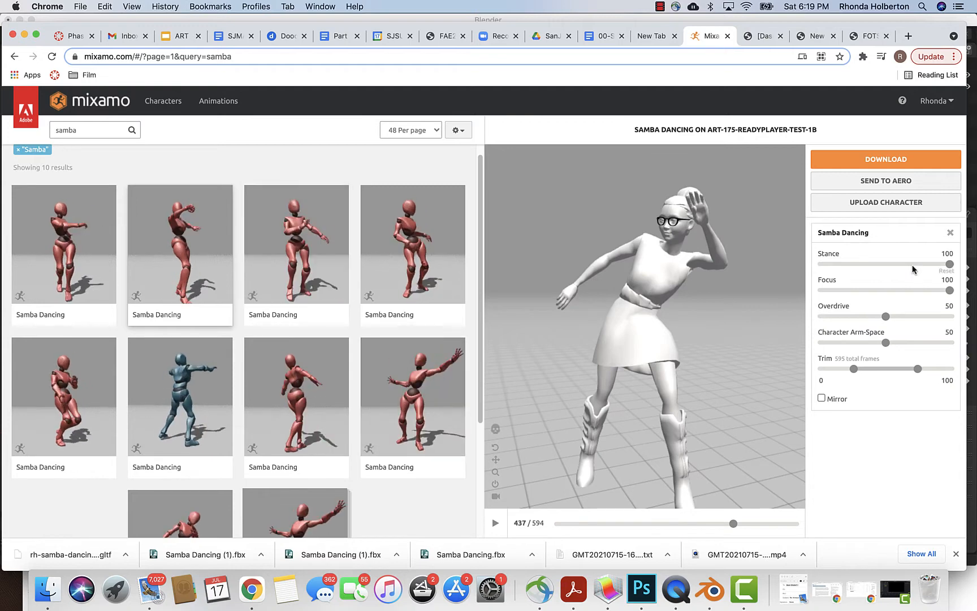
{"action": "left_click", "coordinate": [884, 159]}
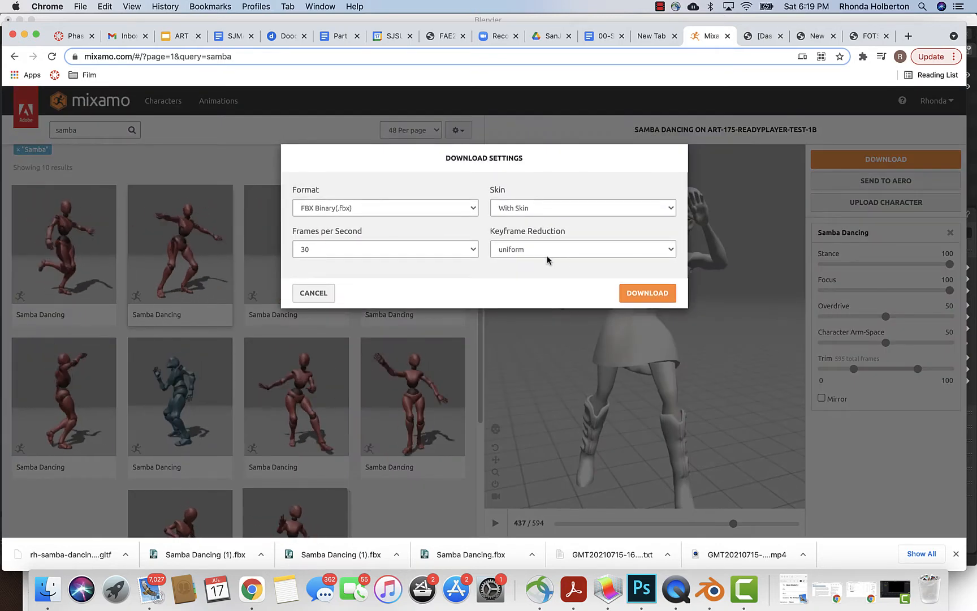
{"action": "left_click", "coordinate": [582, 249]}
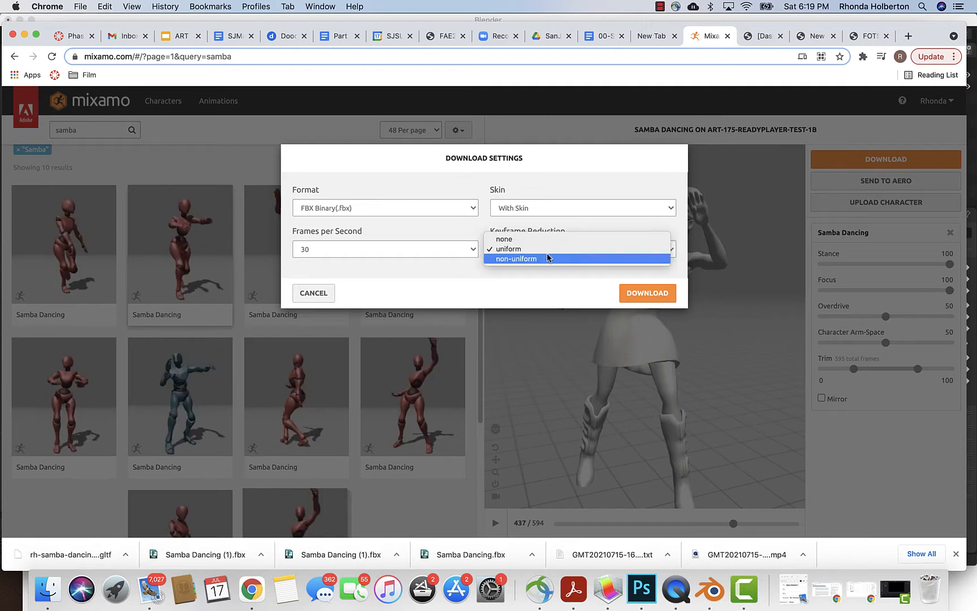
{"action": "left_click", "coordinate": [508, 249]}
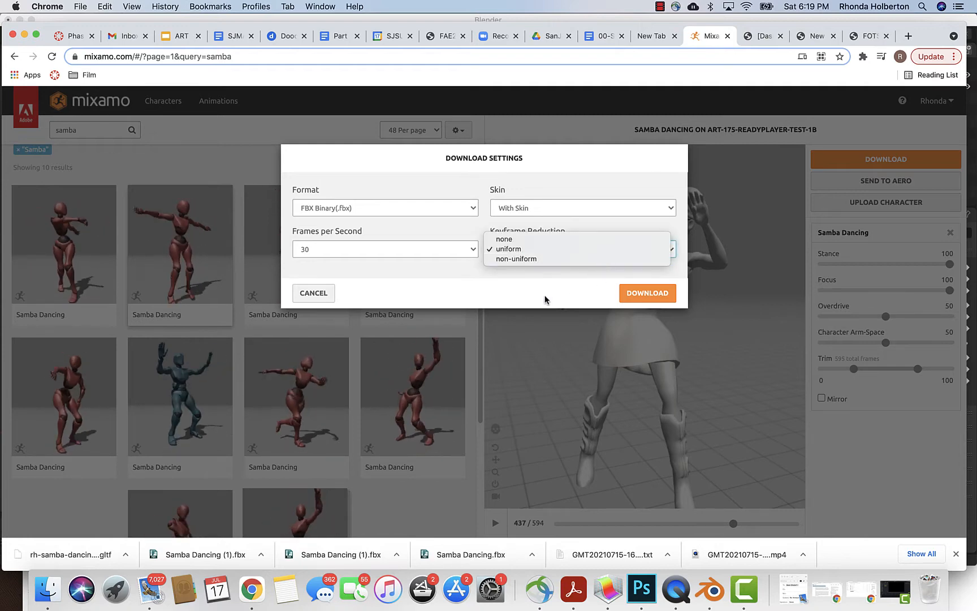
{"action": "left_click", "coordinate": [508, 249]}
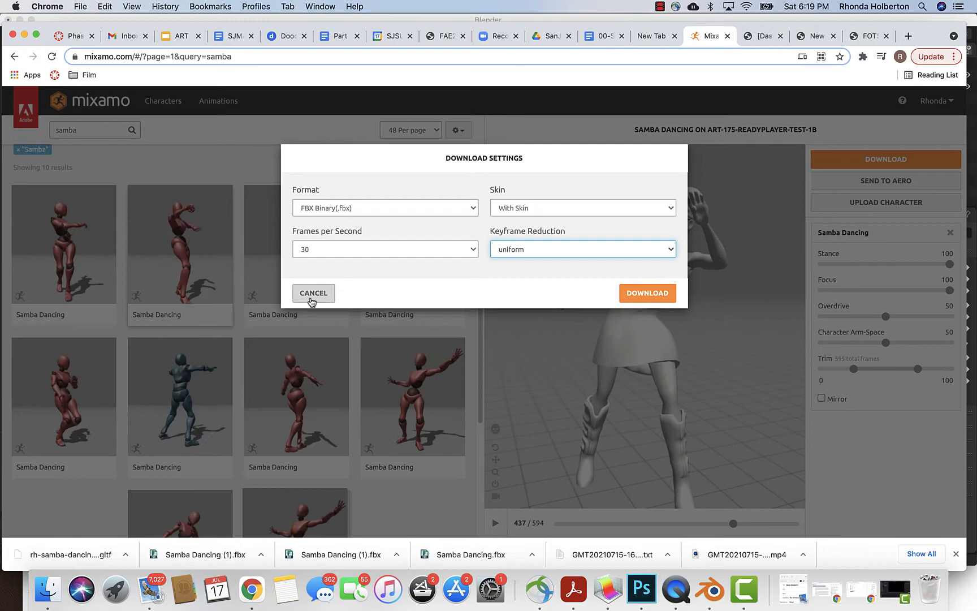
{"action": "left_click", "coordinate": [312, 293]}
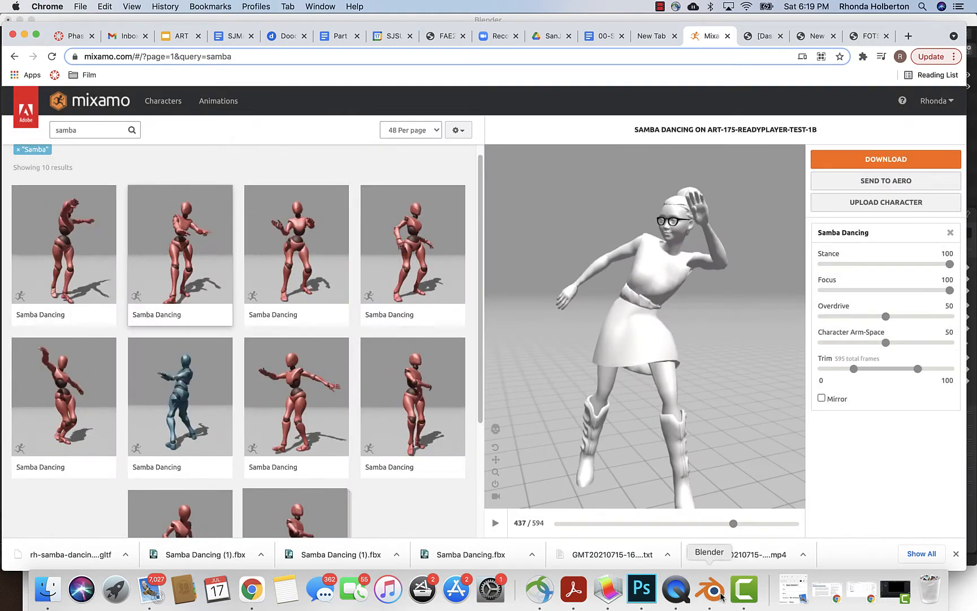
{"action": "left_click", "coordinate": [709, 588]}
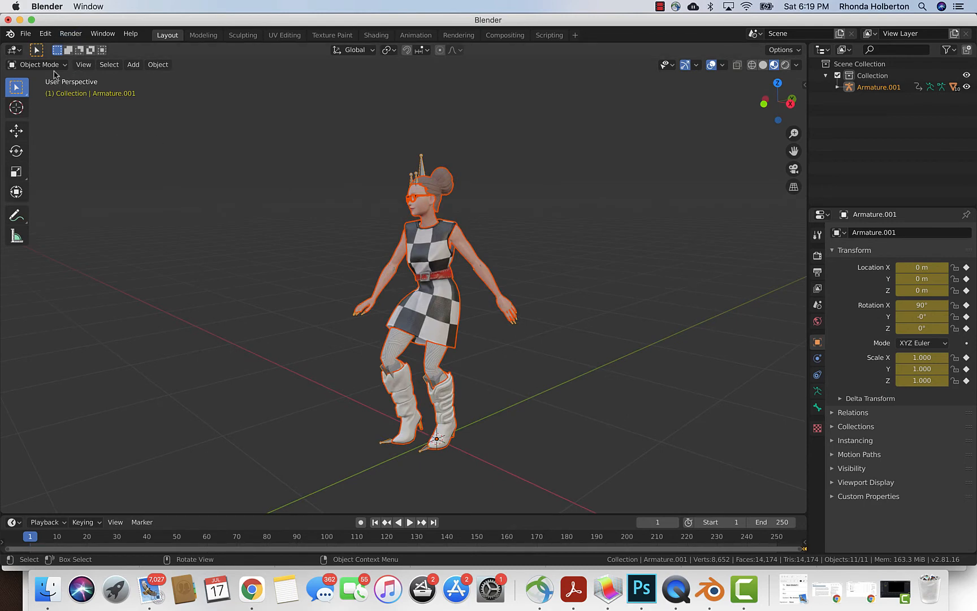
Pick Samba Dancing-keyframe-reduction-non-uniform.fbx from the readyplayer-test-1B folder in the FBX importer
{"action": "left_click", "coordinate": [25, 33]}
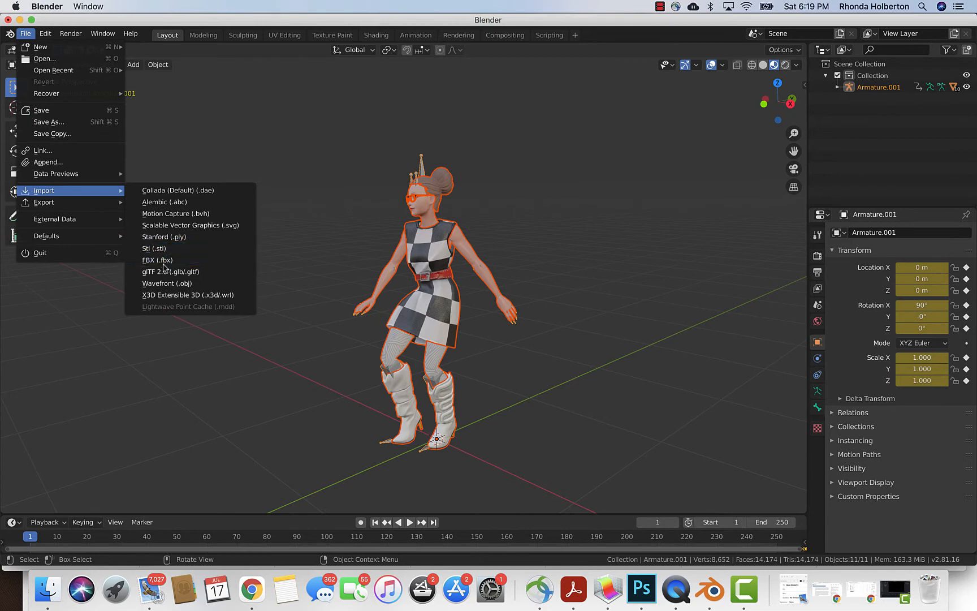
{"action": "left_click", "coordinate": [158, 260]}
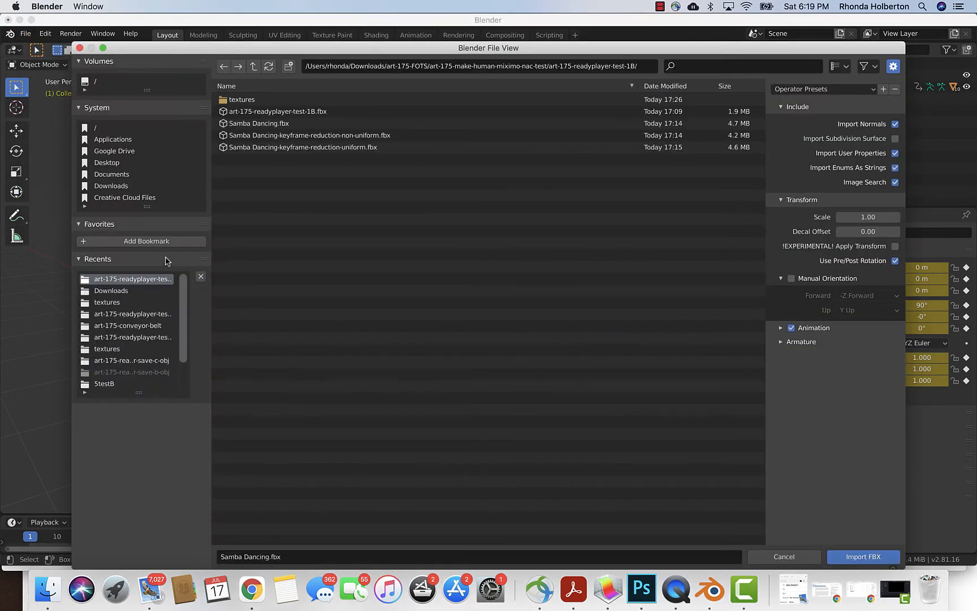
{"action": "mouse_move", "coordinate": [411, 197]}
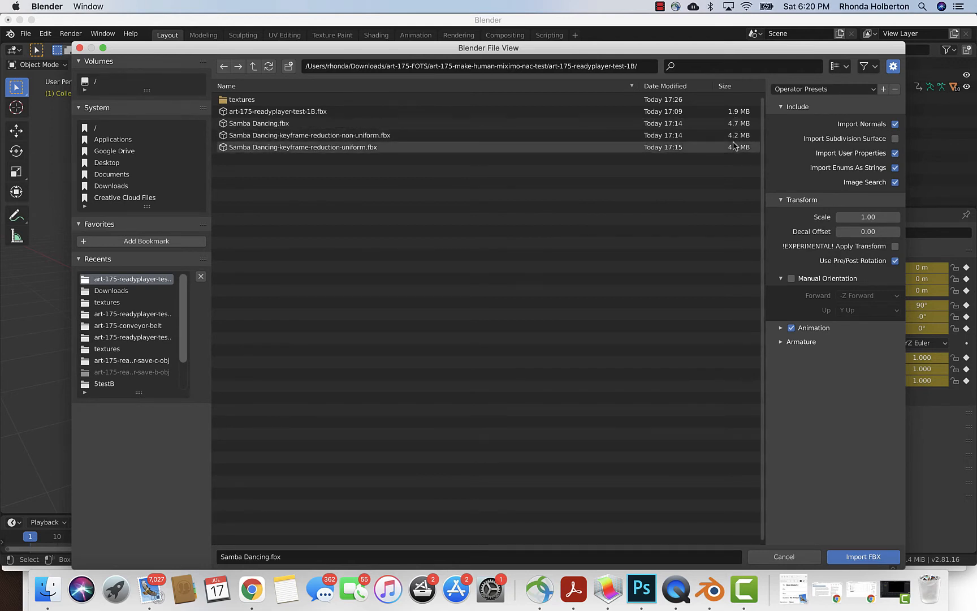
{"action": "left_click", "coordinate": [257, 123]}
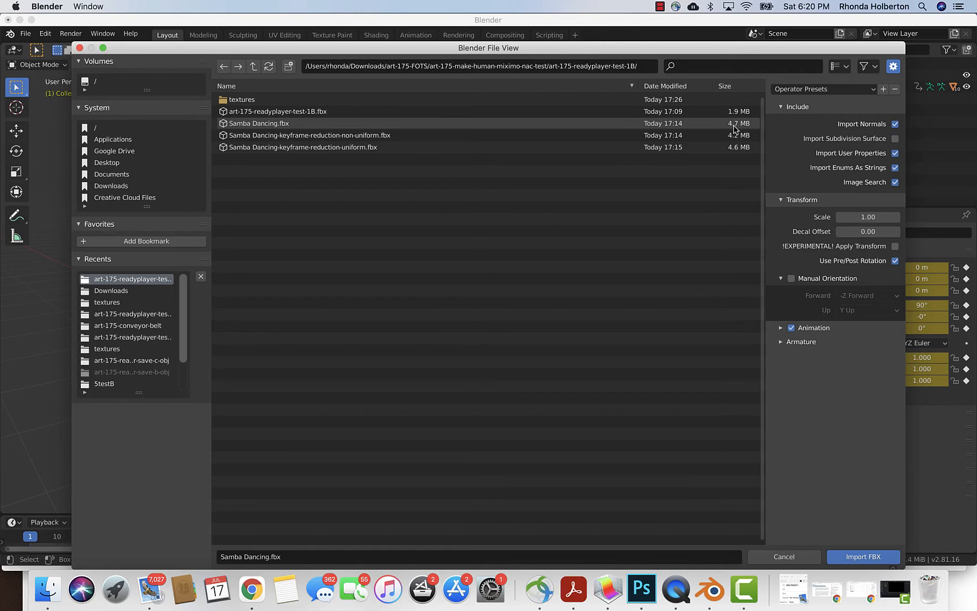
{"action": "mouse_move", "coordinate": [723, 129]}
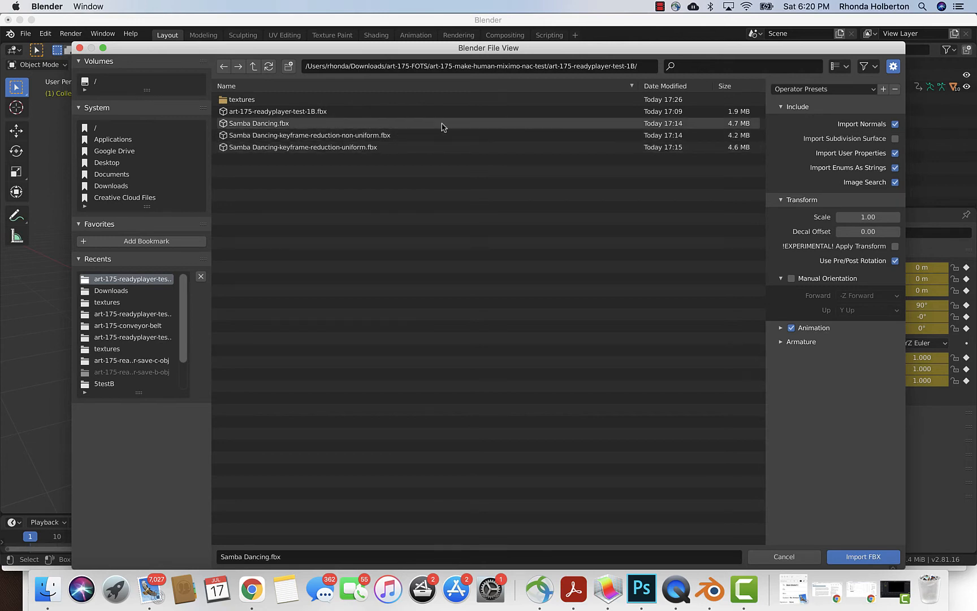
{"action": "left_click", "coordinate": [302, 147]}
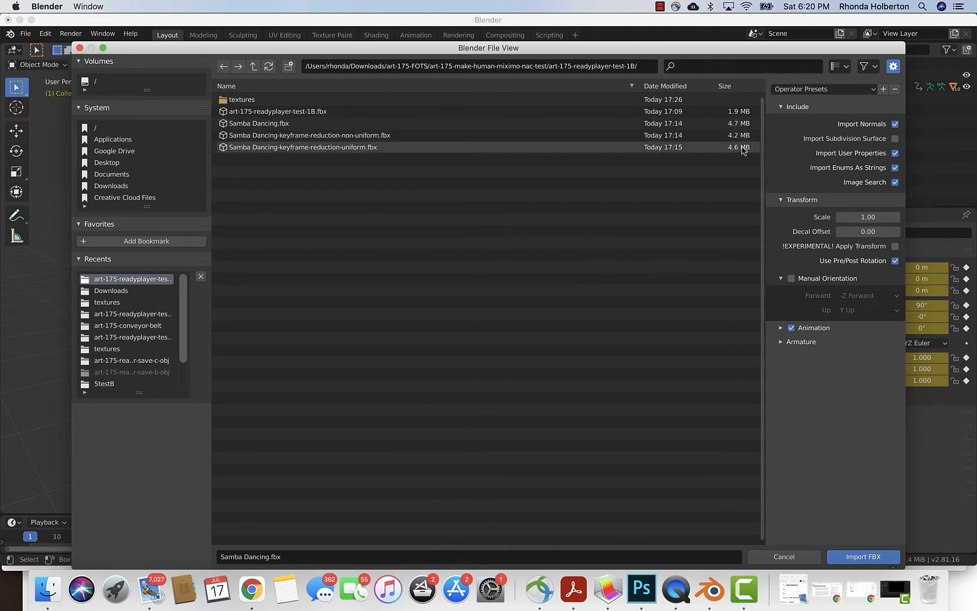
{"action": "left_click", "coordinate": [308, 135]}
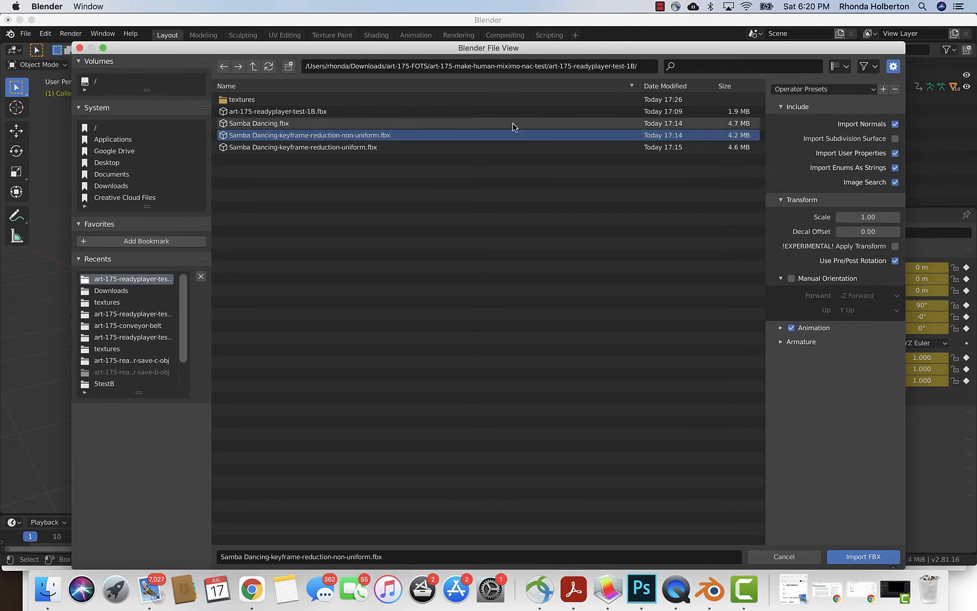
{"action": "mouse_move", "coordinate": [867, 523]}
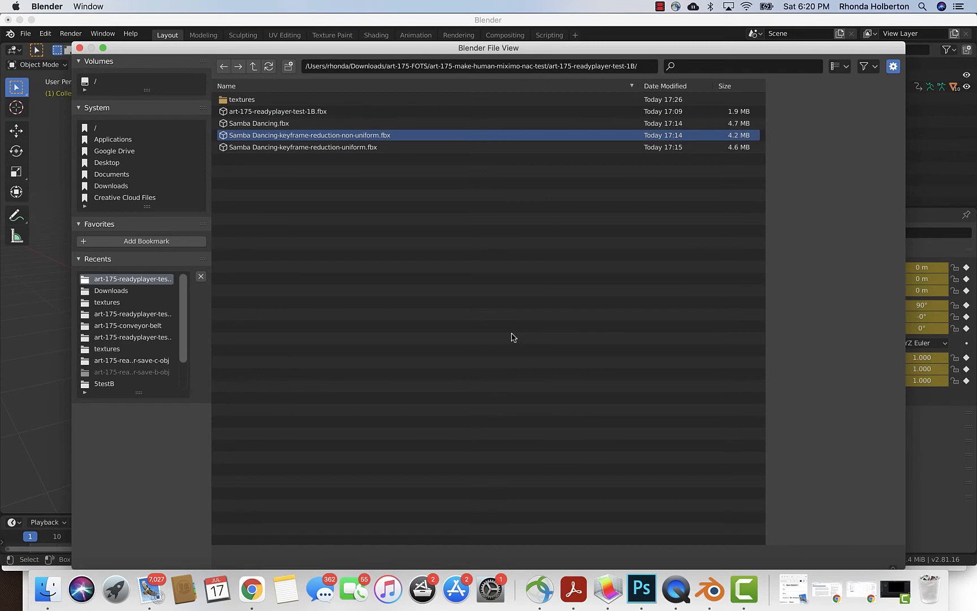
Import the non-uniform keyframe-reduction FBX as a second armature and play both dancers' animation
{"action": "double_click", "coordinate": [309, 135]}
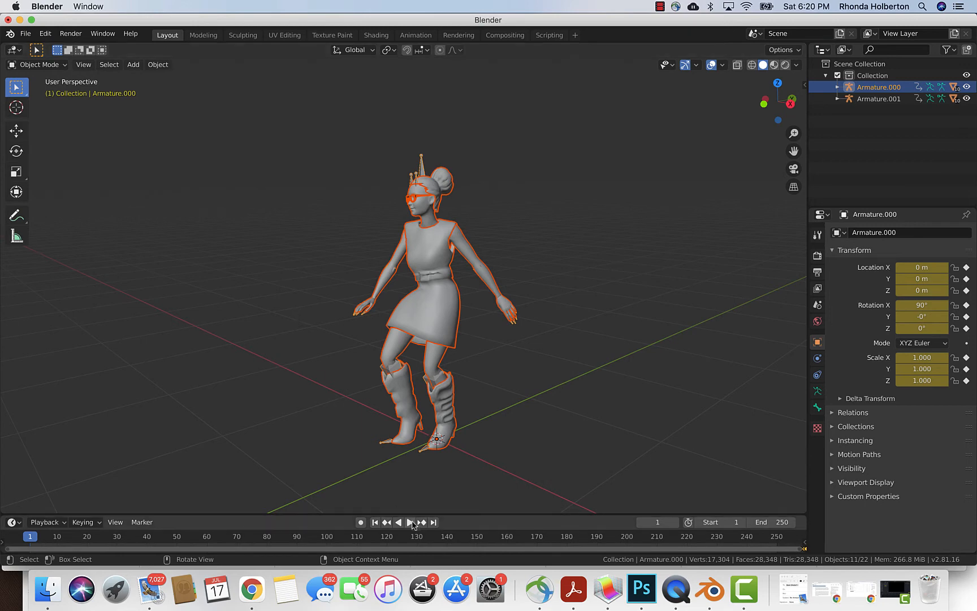
{"action": "left_click", "coordinate": [410, 523]}
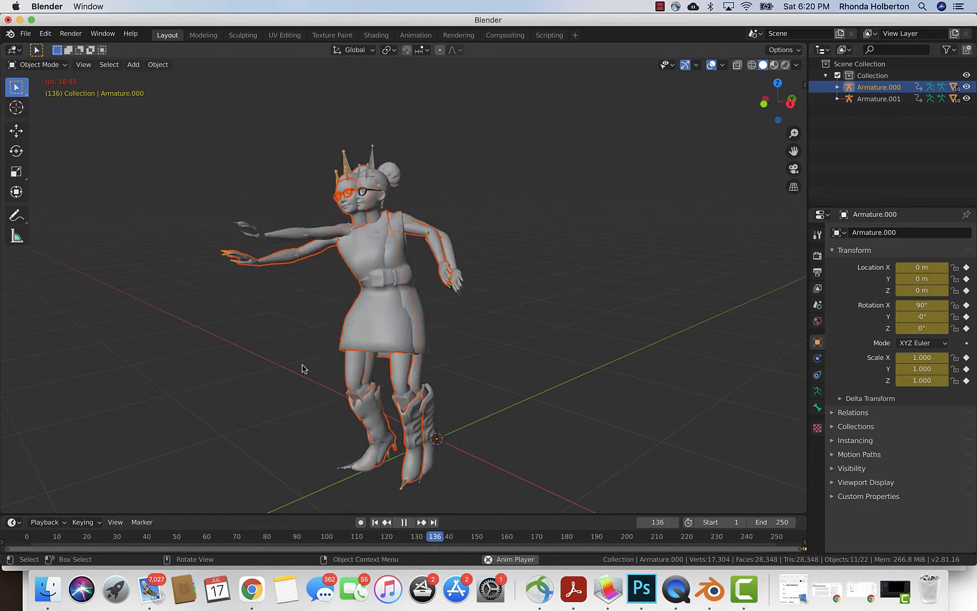
{"action": "left_click", "coordinate": [403, 523]}
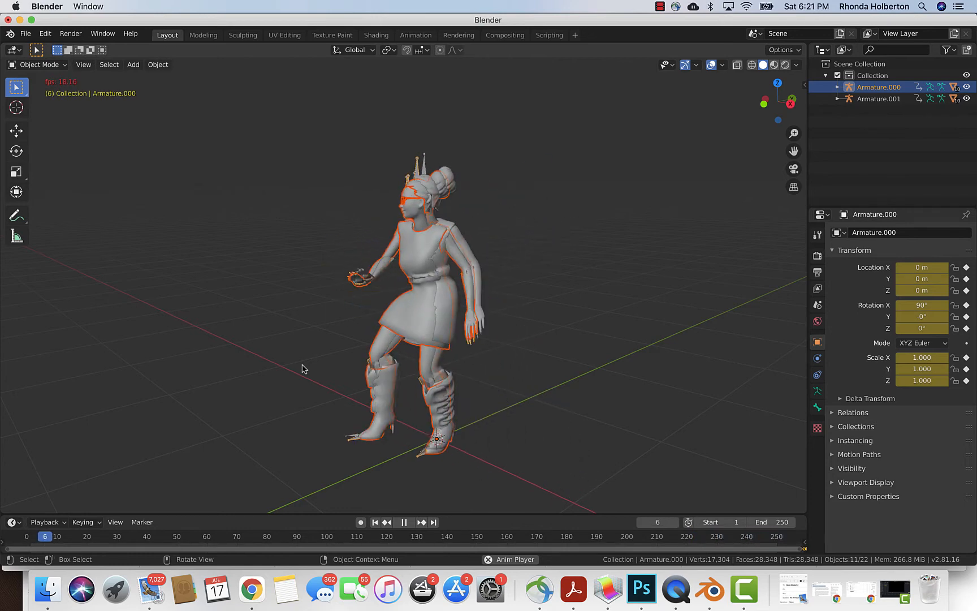
{"action": "left_click", "coordinate": [433, 523]}
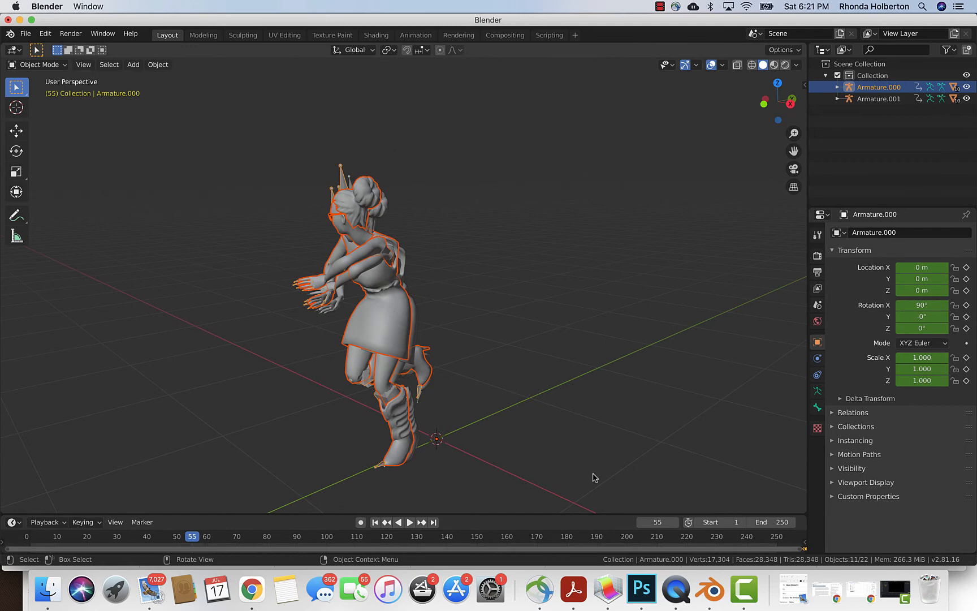
Import rh-samba-dancing-test-1B-no-shape-key-b.gltf from the recent test-1B folder via glTF 2.0
{"action": "left_click", "coordinate": [25, 33]}
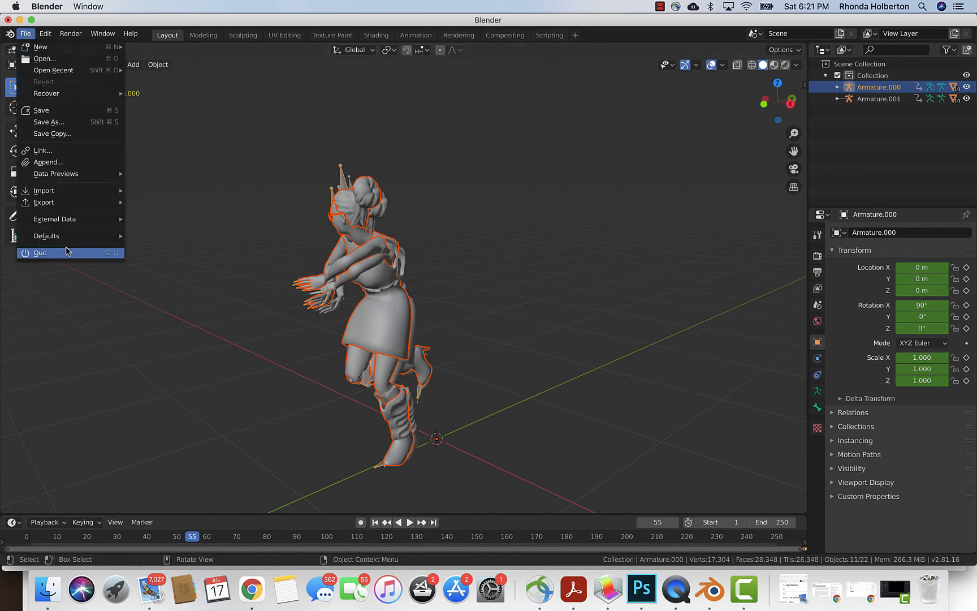
{"action": "mouse_move", "coordinate": [43, 190]}
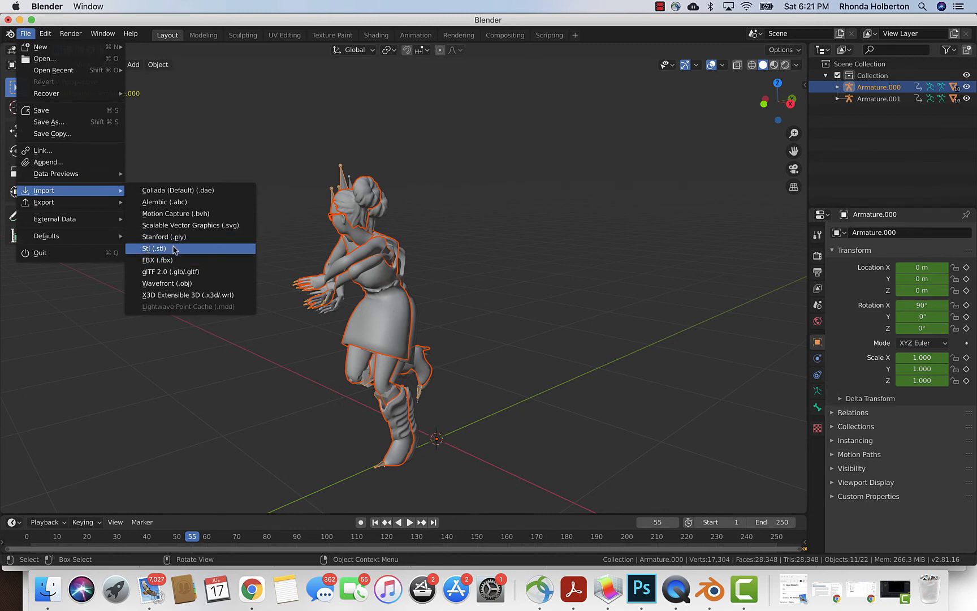
{"action": "mouse_move", "coordinate": [179, 260]}
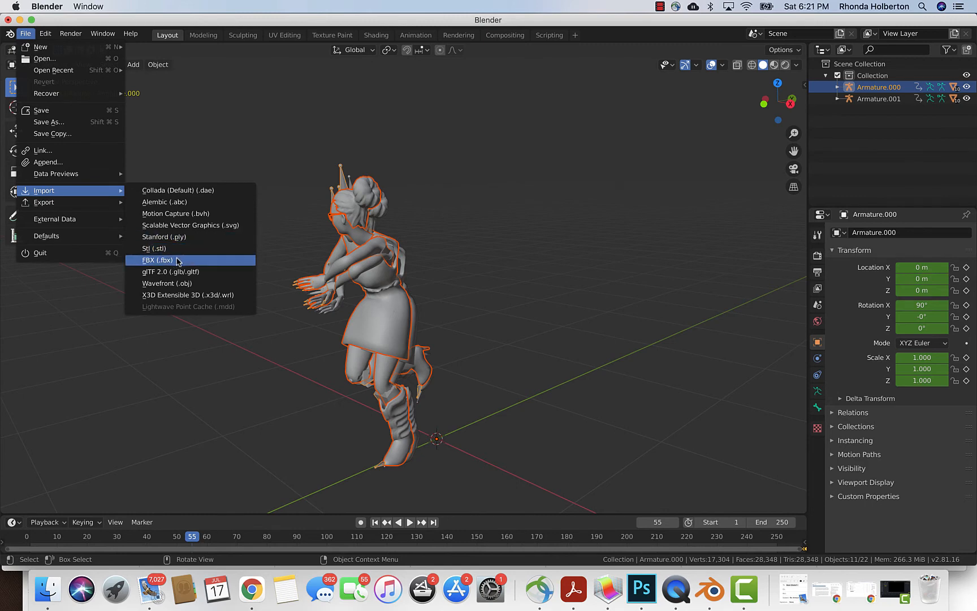
{"action": "left_click", "coordinate": [171, 271]}
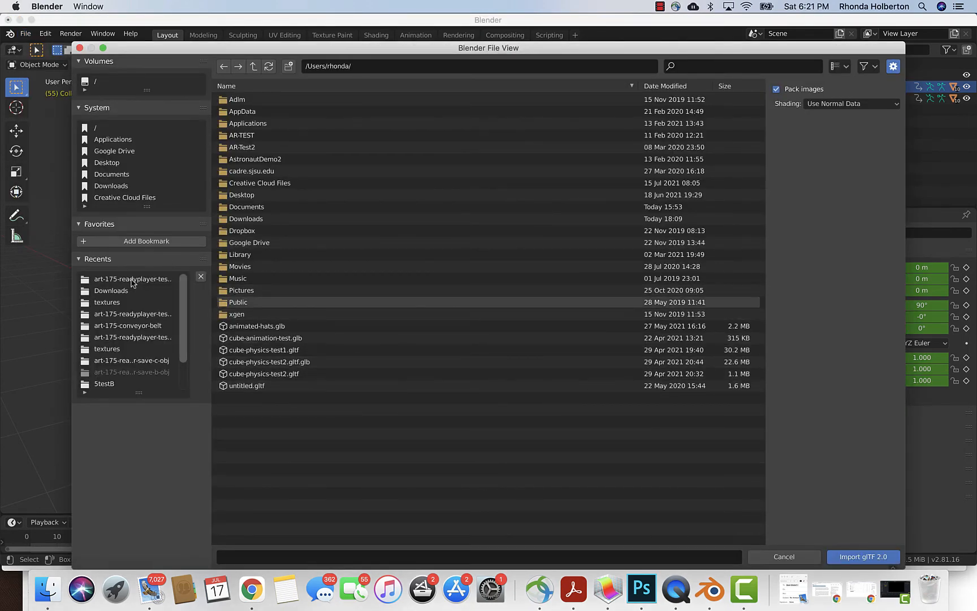
{"action": "left_click", "coordinate": [131, 279]}
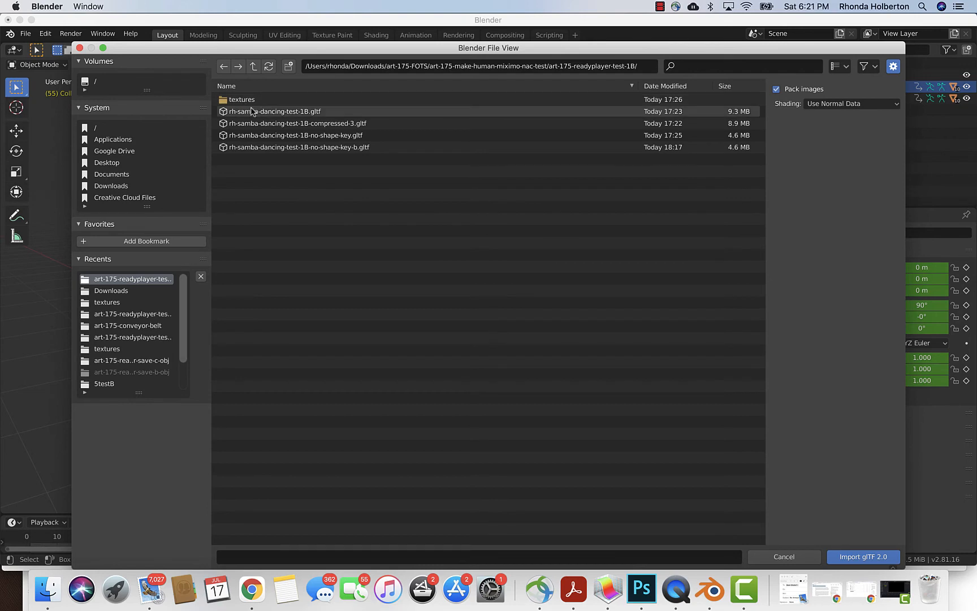
{"action": "left_click", "coordinate": [298, 147]}
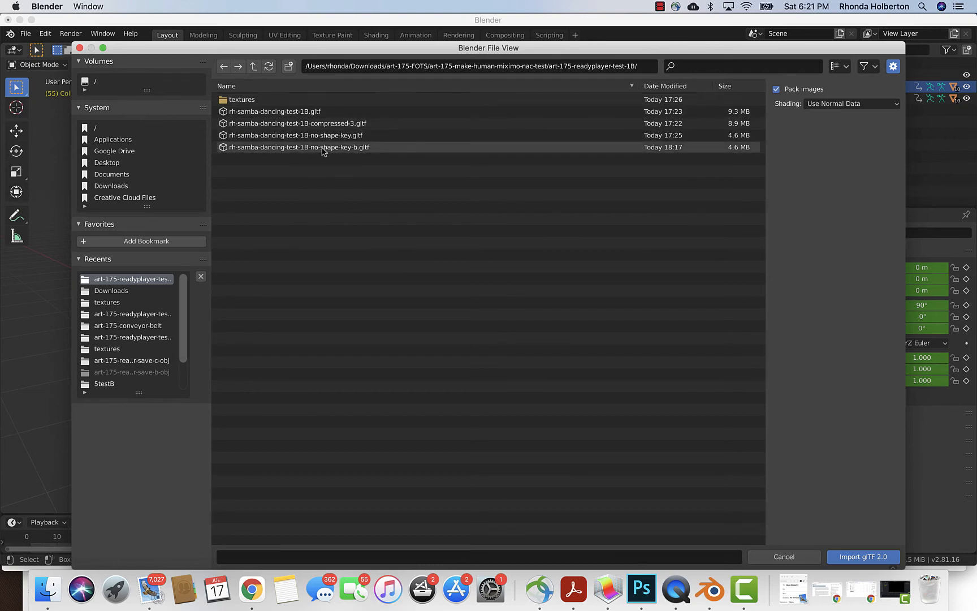
{"action": "left_click", "coordinate": [298, 147]}
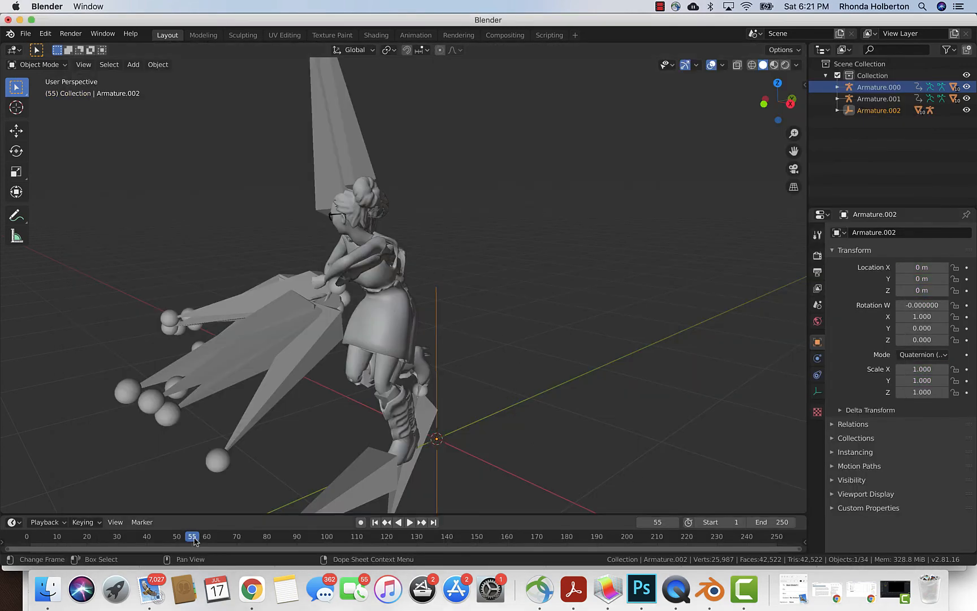
Play the three overlapping dancers from frame 0, then switch to Camtasia
{"action": "left_click", "coordinate": [26, 536]}
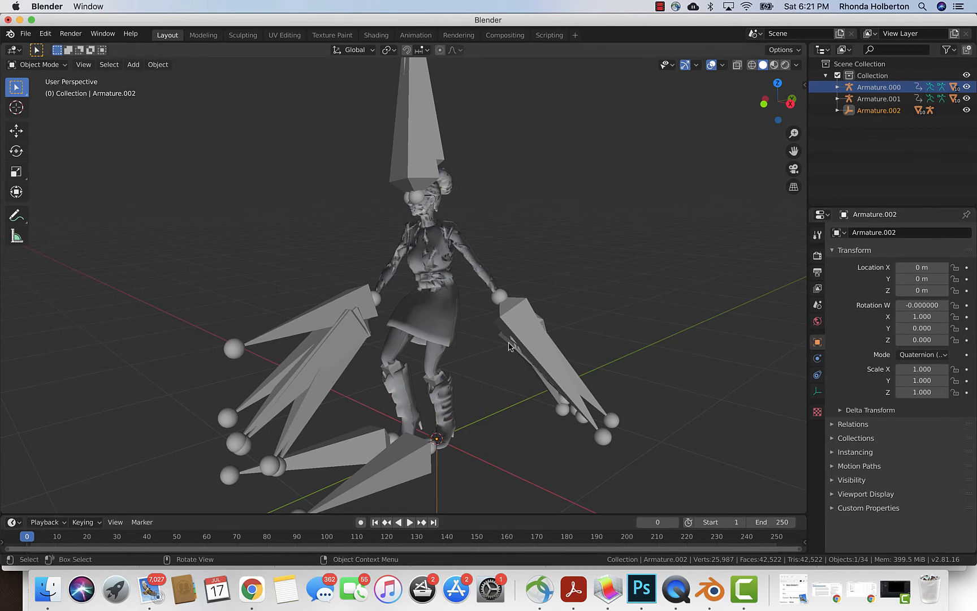
{"action": "mouse_move", "coordinate": [397, 288]}
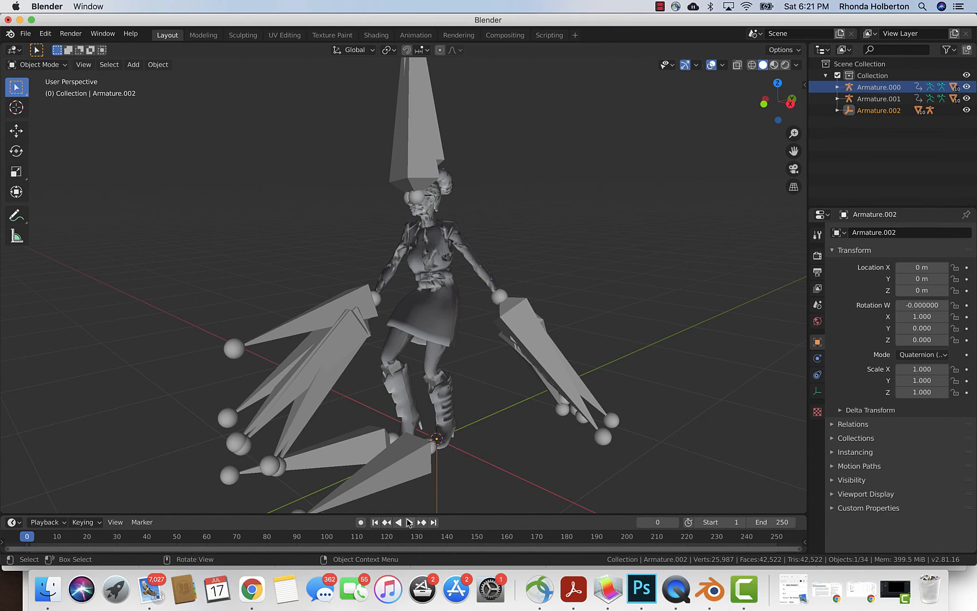
{"action": "left_click", "coordinate": [410, 523]}
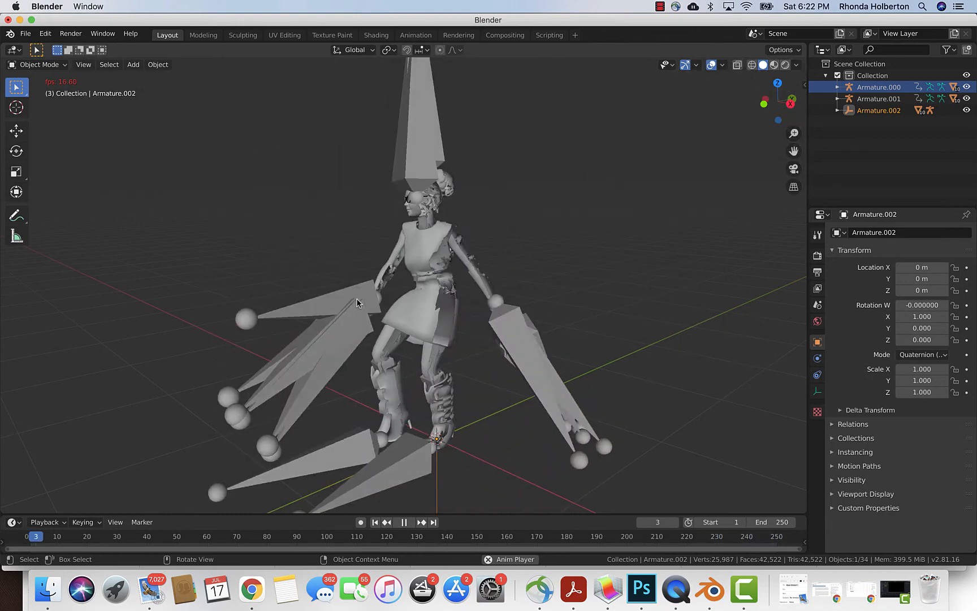
{"action": "left_click", "coordinate": [403, 522]}
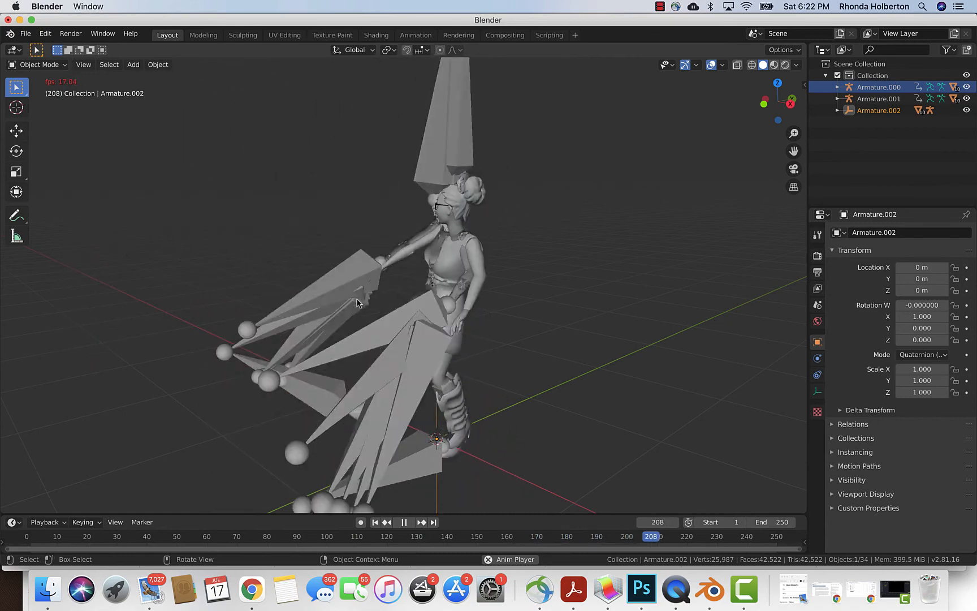
{"action": "left_click", "coordinate": [403, 521]}
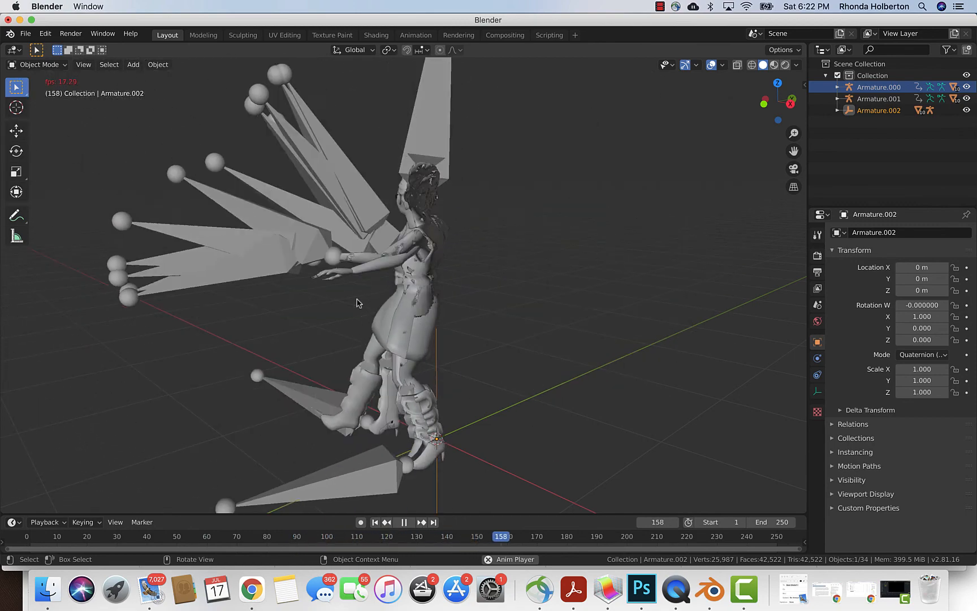
{"action": "left_click", "coordinate": [404, 522]}
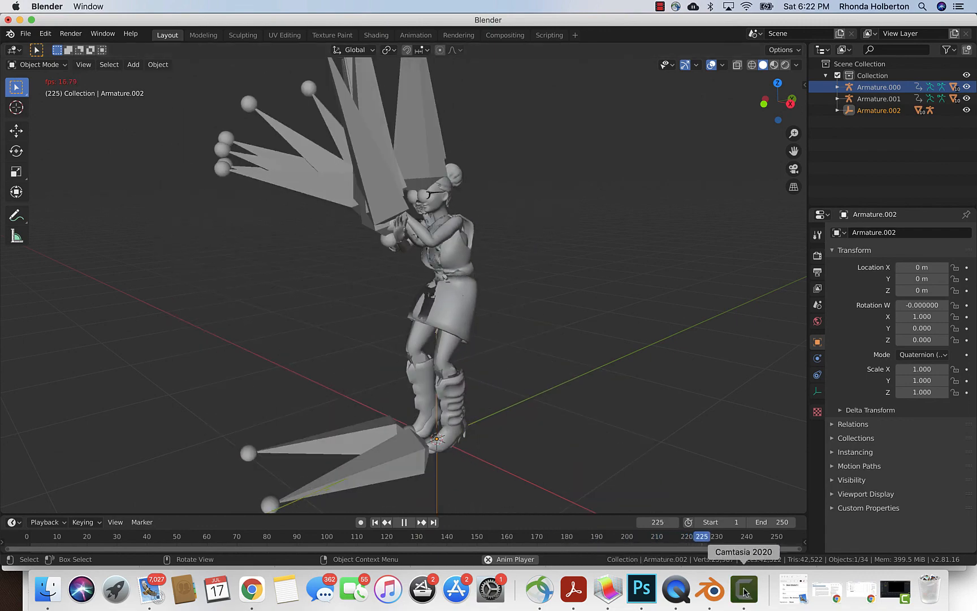
{"action": "left_click", "coordinate": [744, 587]}
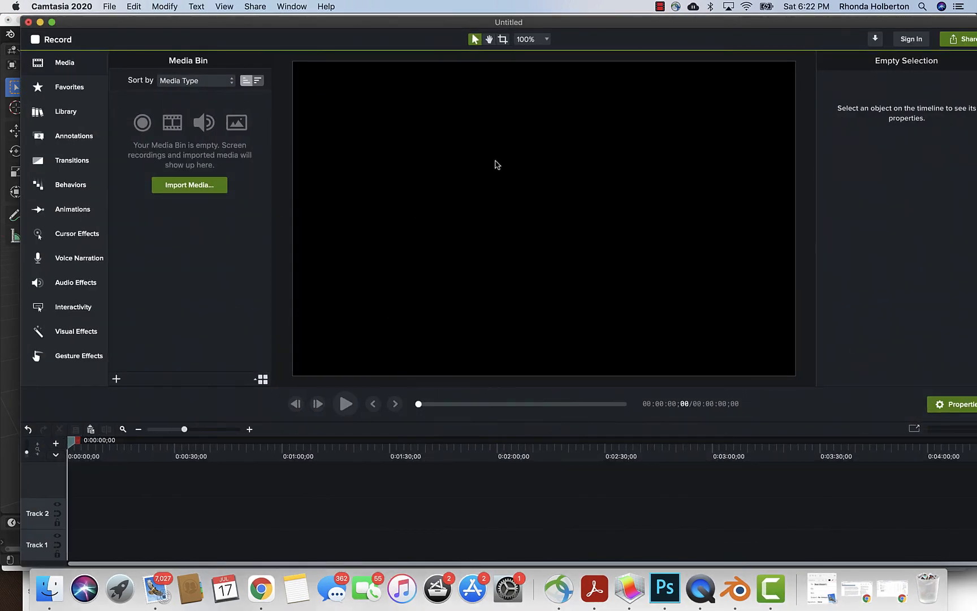